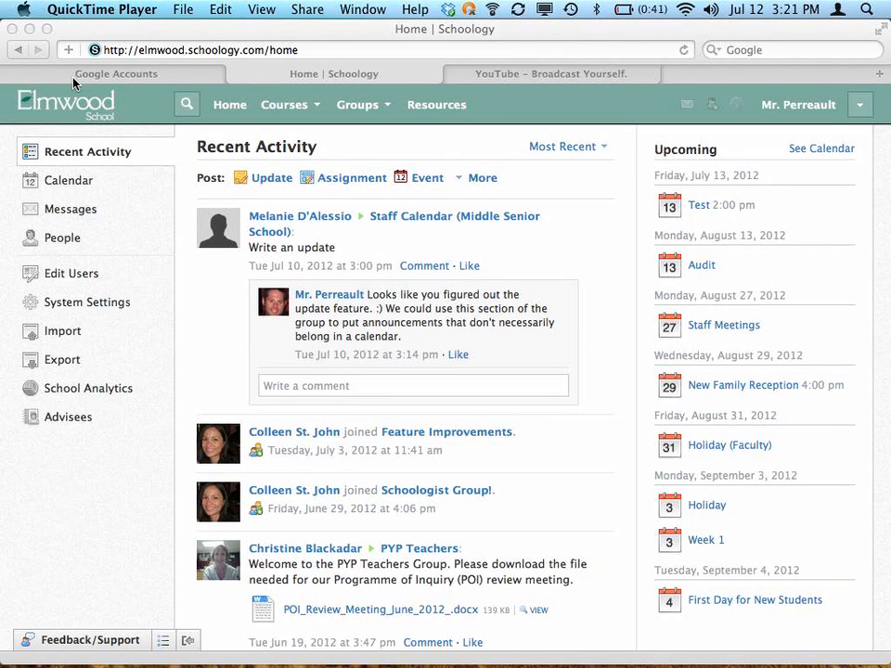
mouse_move(162, 324)
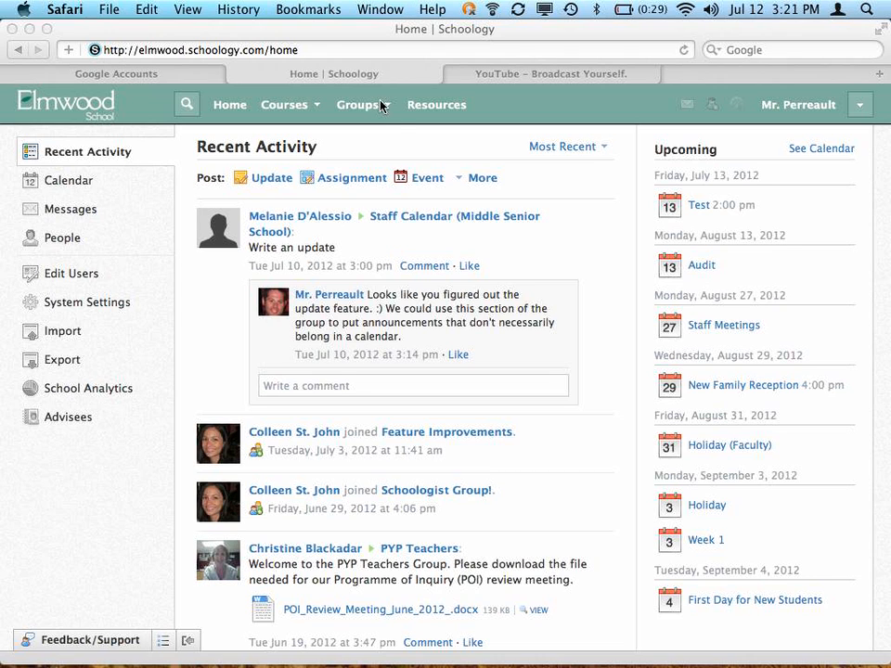
Step: Open the Groups list and bring up the Join a Group access-code form
left_click(359, 104)
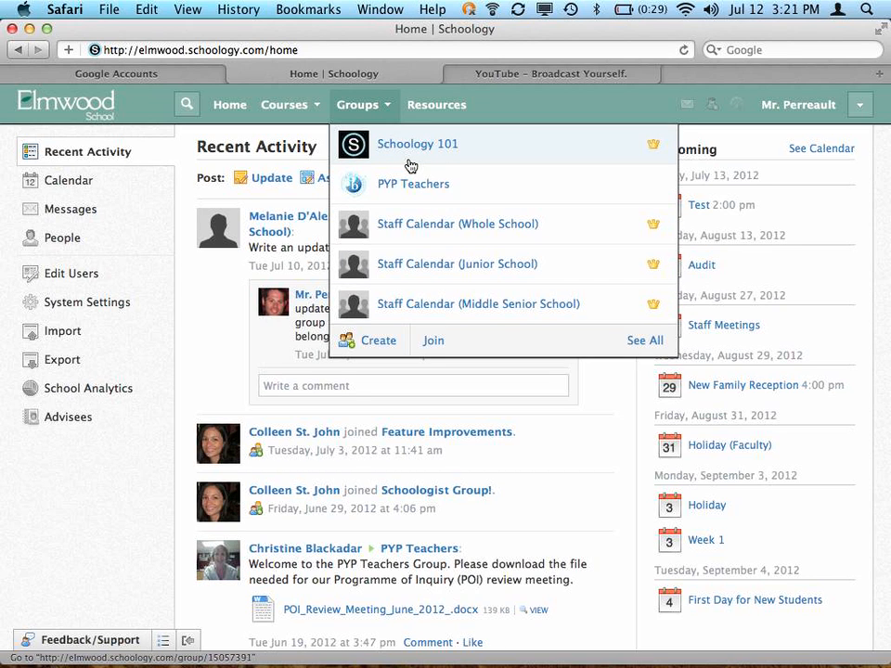
left_click(433, 341)
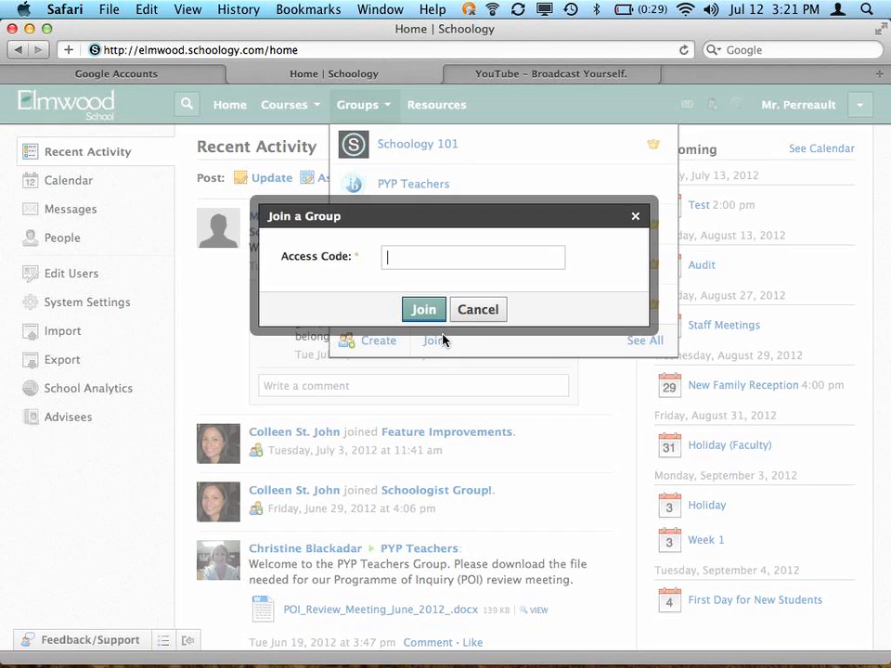
mouse_move(446, 290)
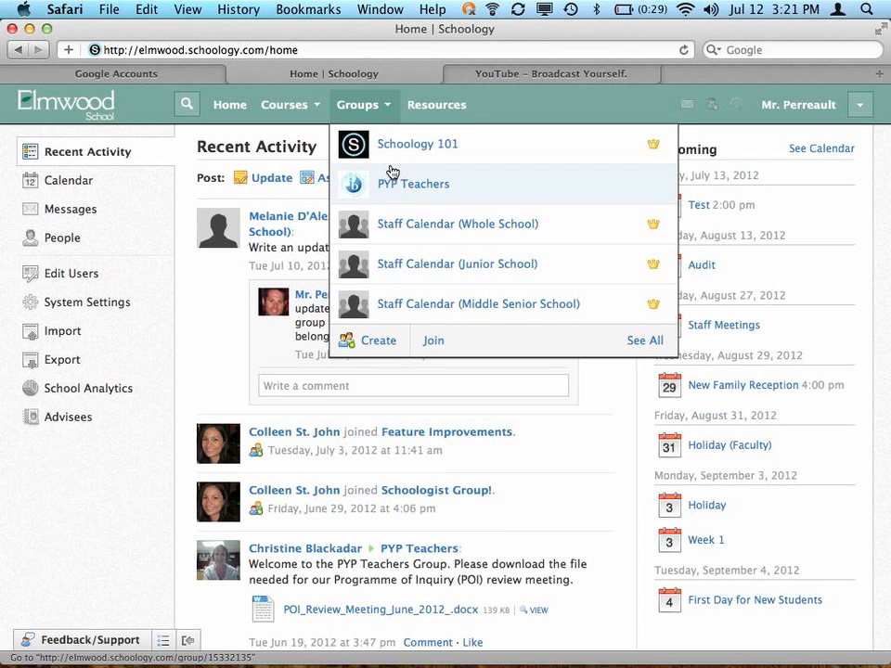
Step: Visit the Schoology 101 group page (48 members, no posts), then reopen the Groups list
left_click(418, 144)
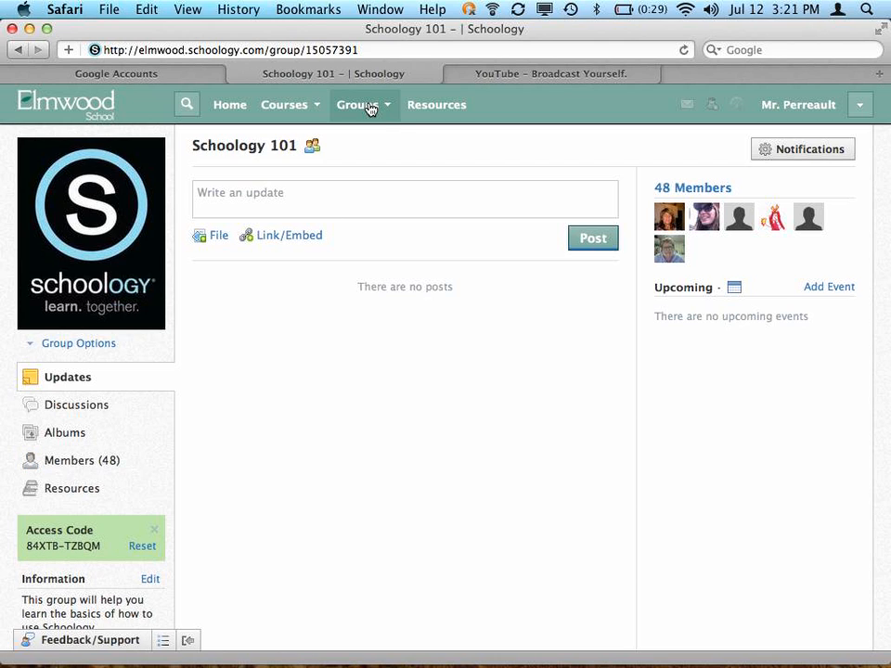
left_click(357, 104)
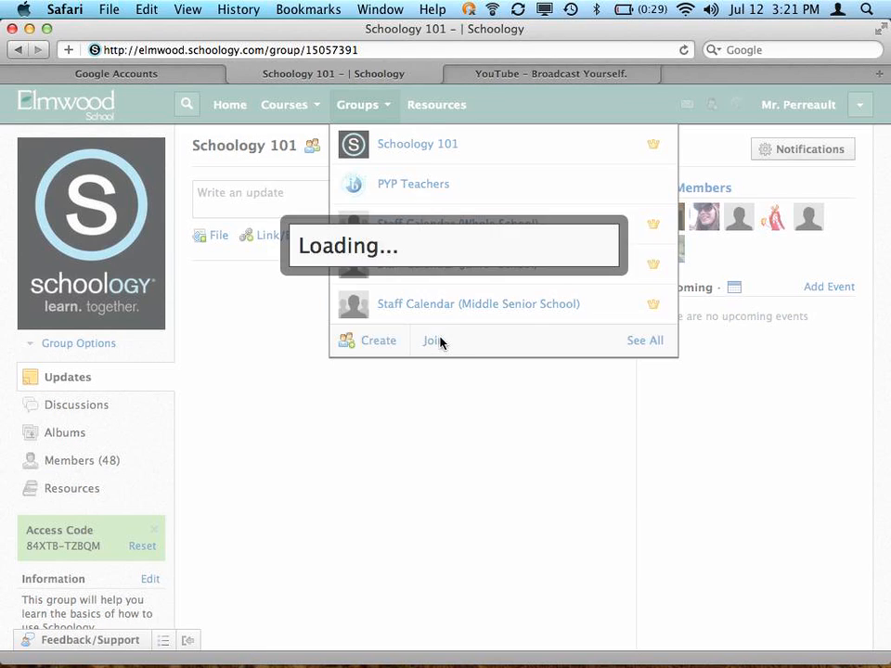
left_click(433, 339)
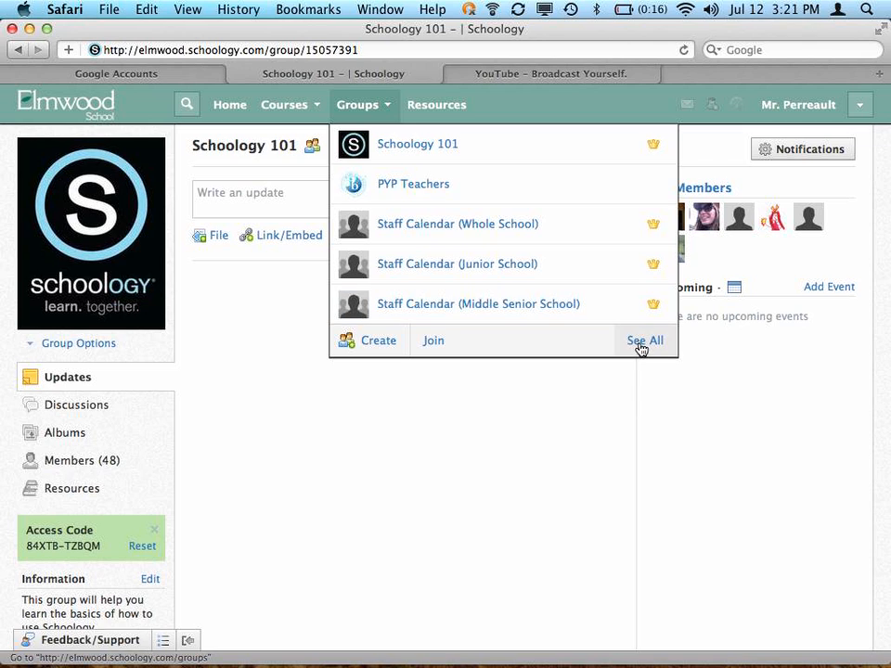
Step: Browse the full groups directory, visit Competitive Robotics, then reopen the Groups list
left_click(645, 340)
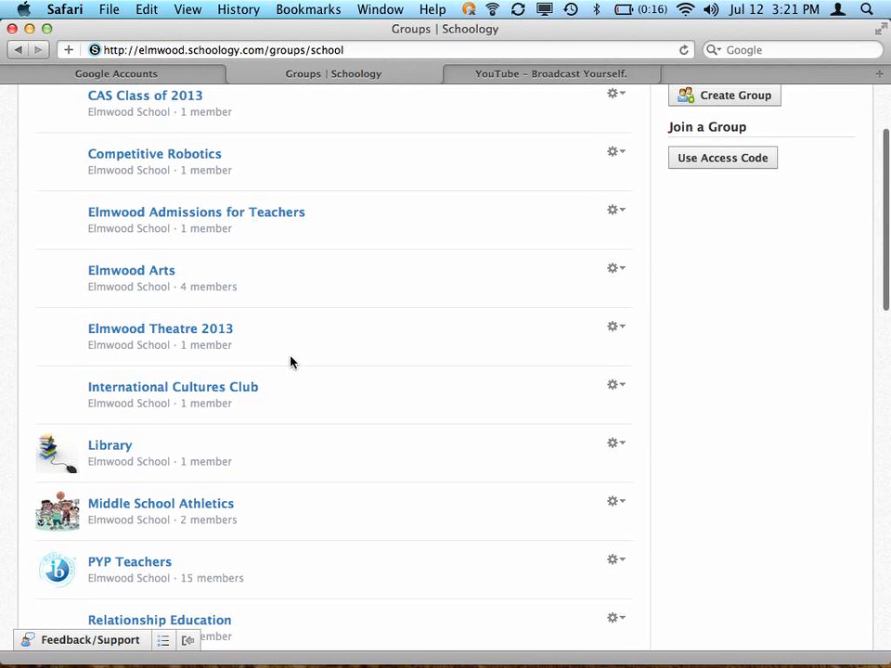
left_click(616, 150)
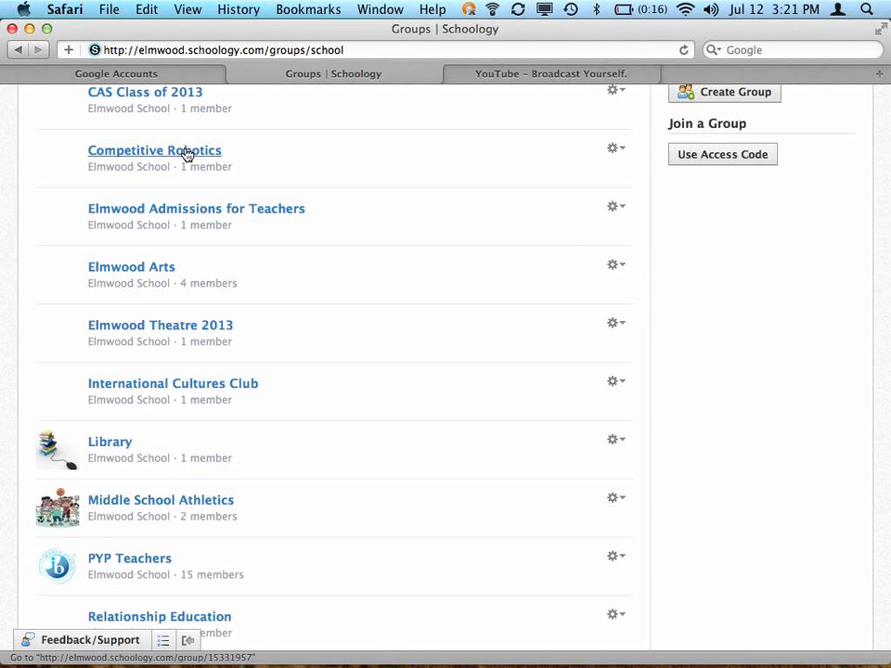
left_click(154, 149)
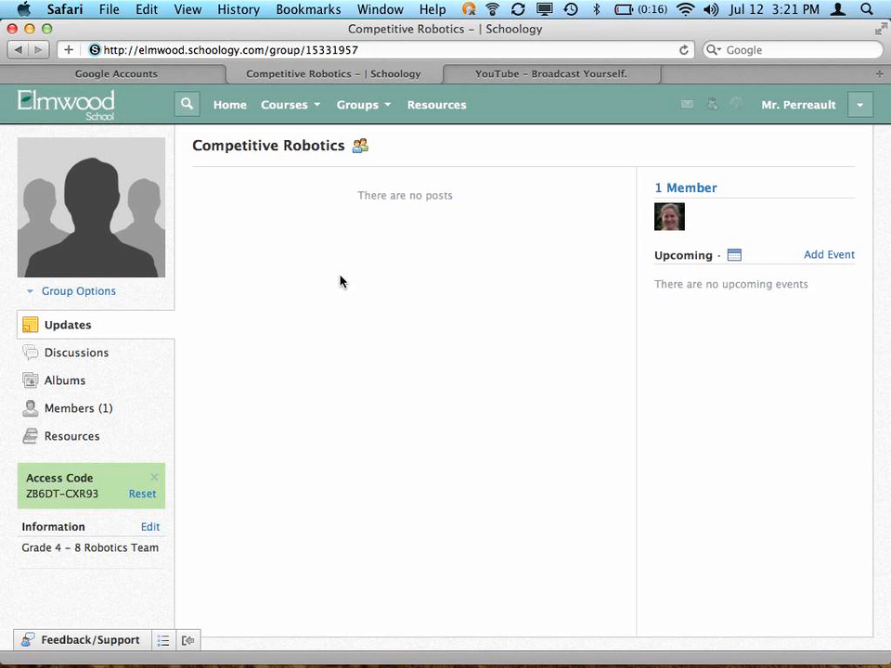
left_click(357, 104)
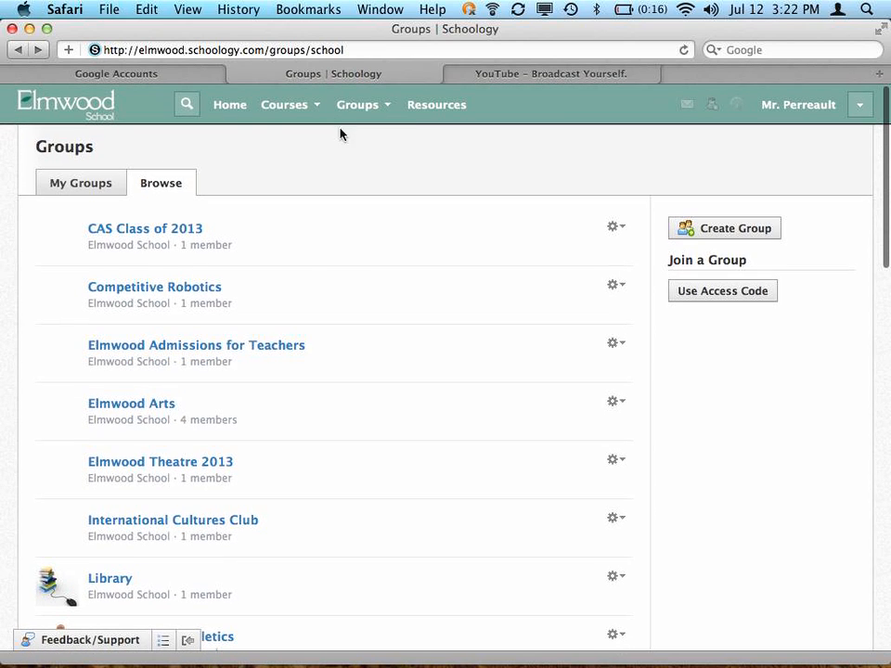
left_click(358, 104)
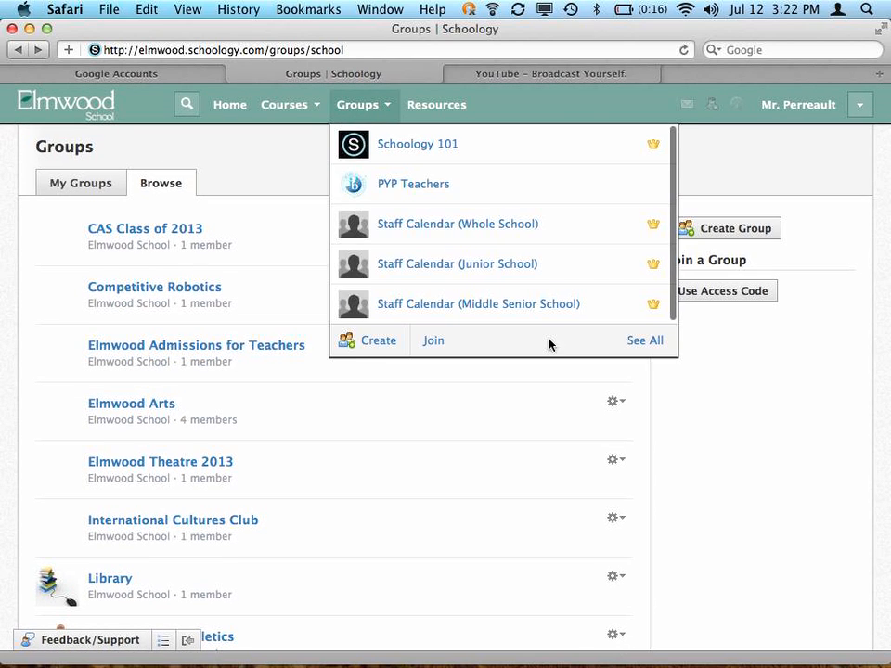
Step: Start a new group named 'Test' with the description 'description'
left_click(377, 340)
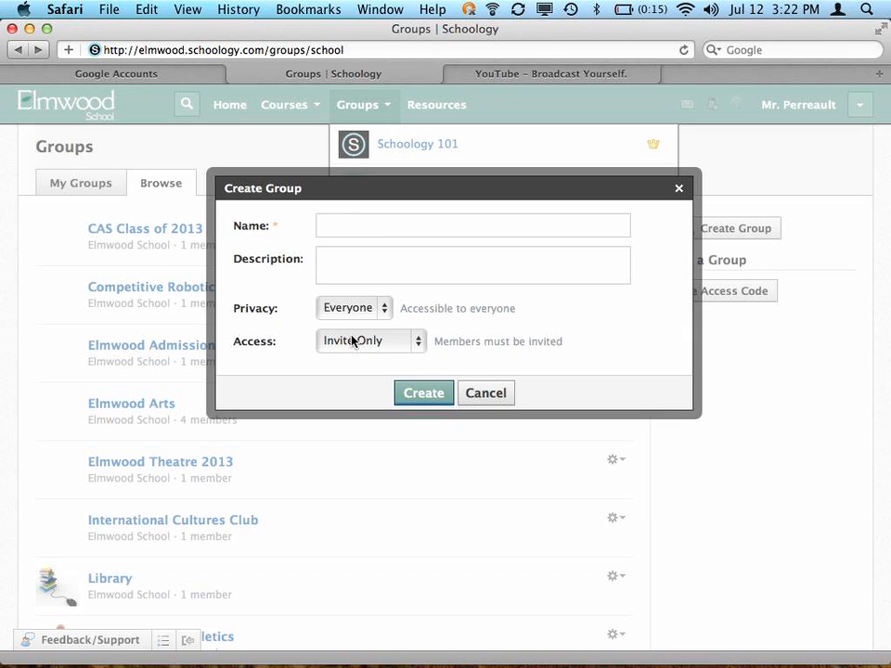
type("Test")
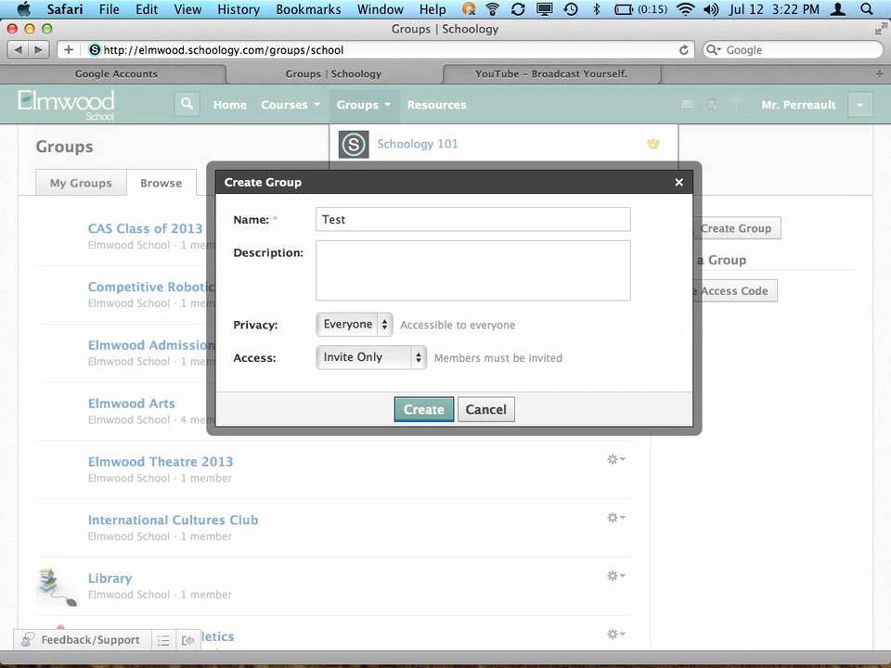
type("description")
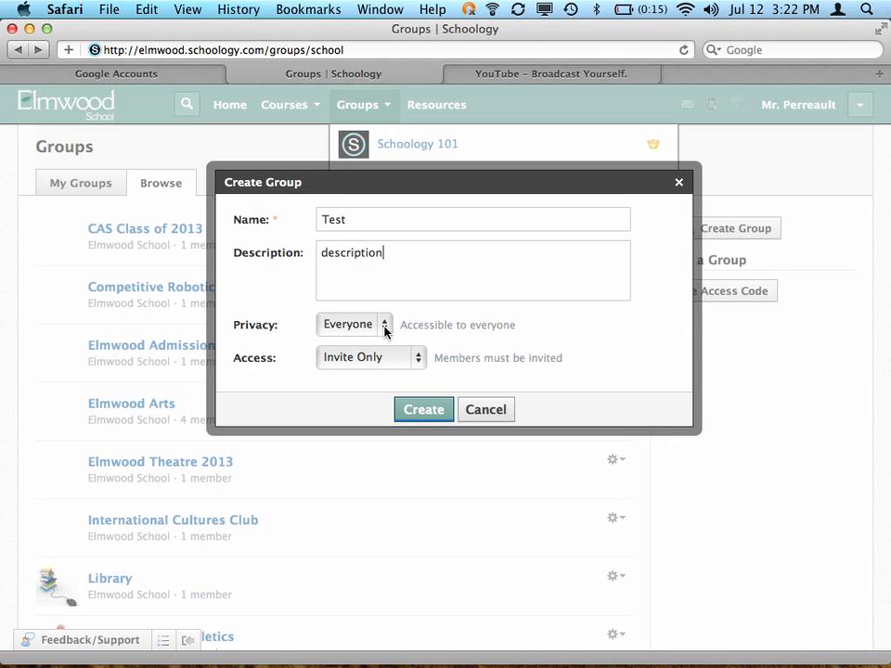
mouse_move(345, 332)
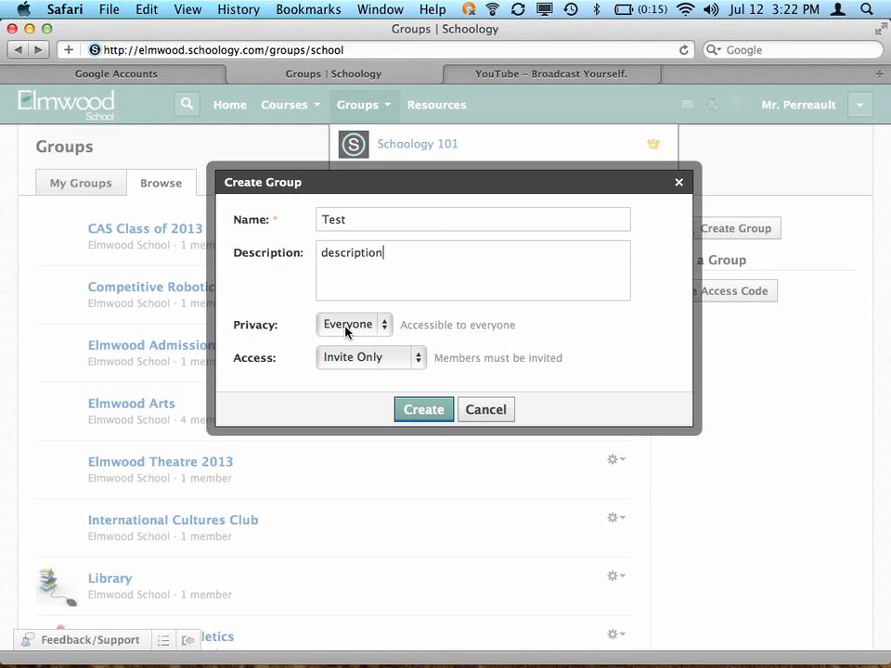
Step: Cycle the new group's privacy through Group and Custom, settling on School
left_click(353, 325)
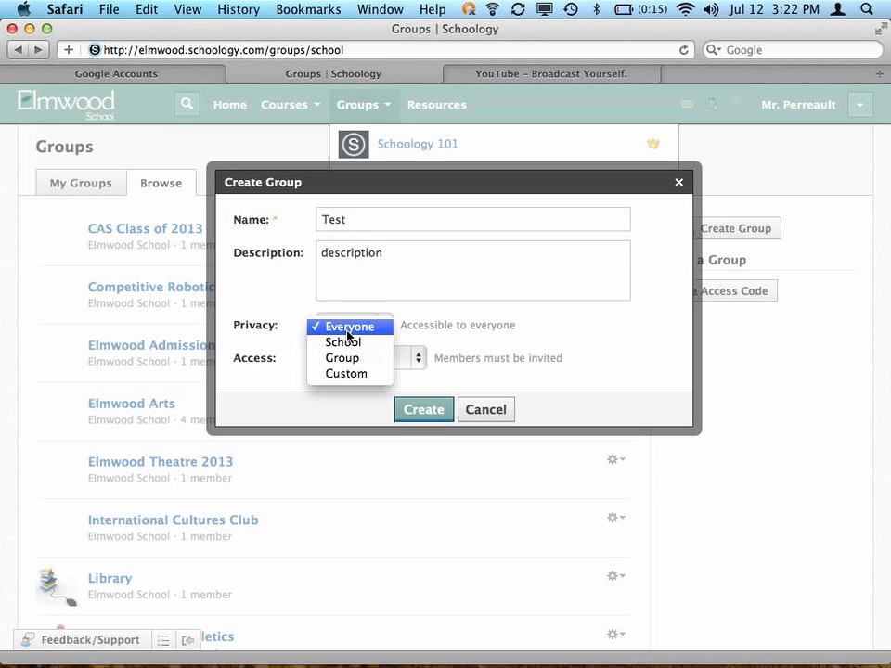
mouse_move(343, 342)
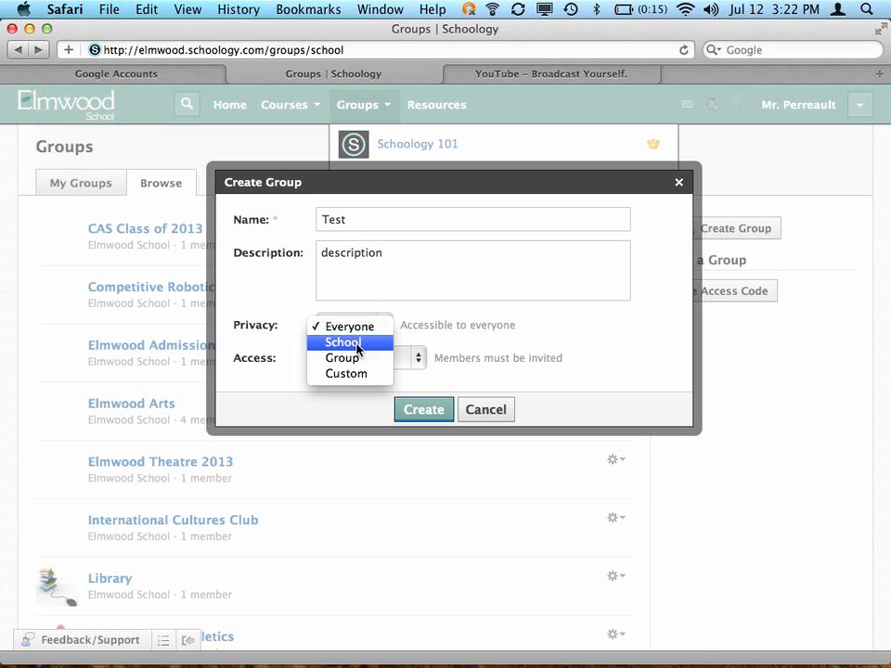
left_click(344, 342)
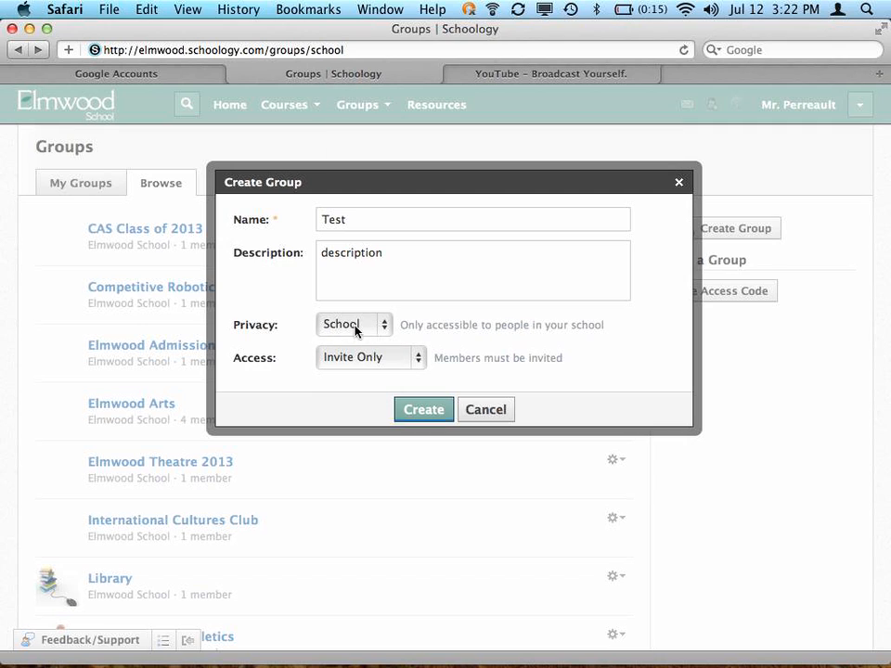
mouse_move(362, 331)
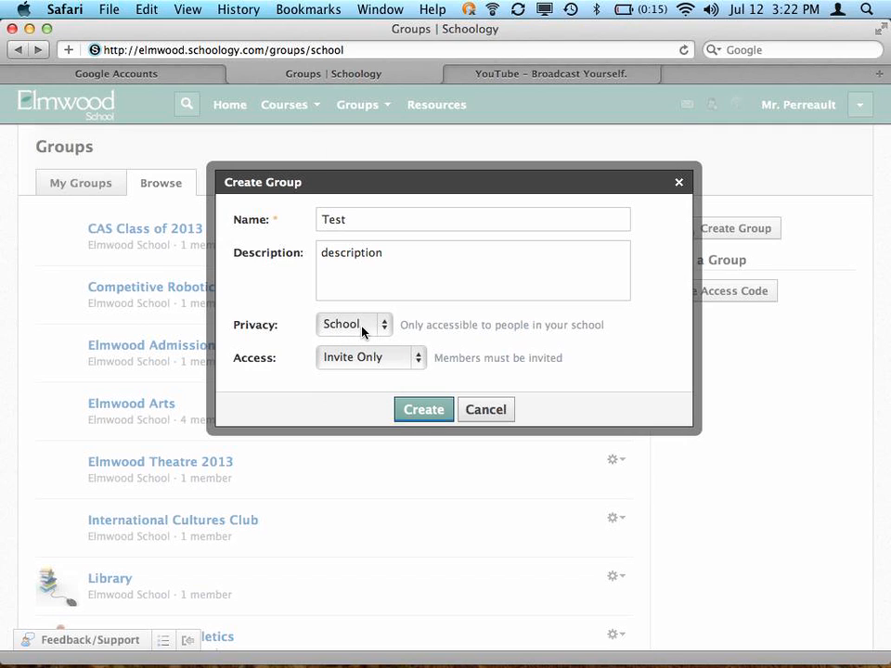
mouse_move(348, 334)
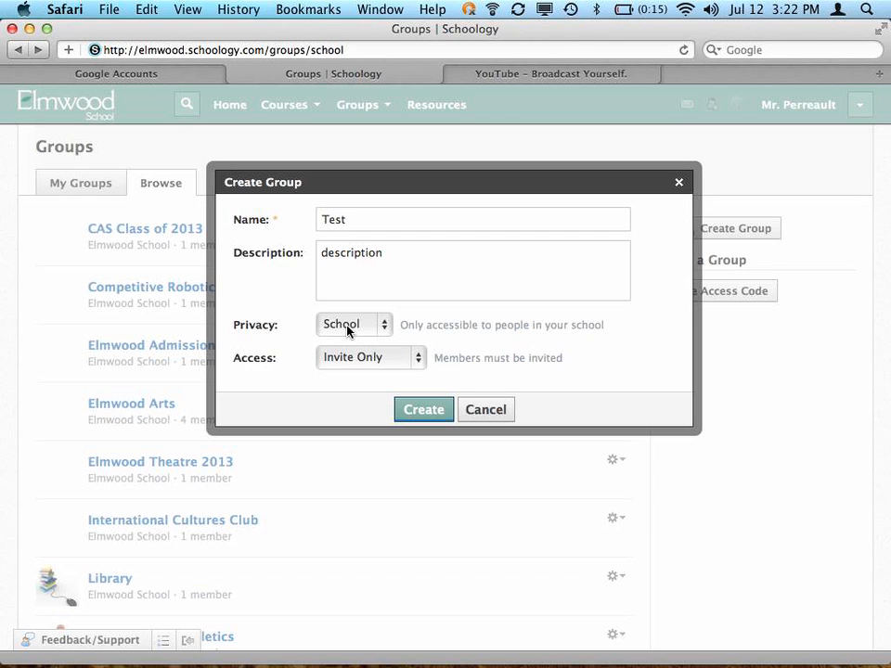
left_click(353, 324)
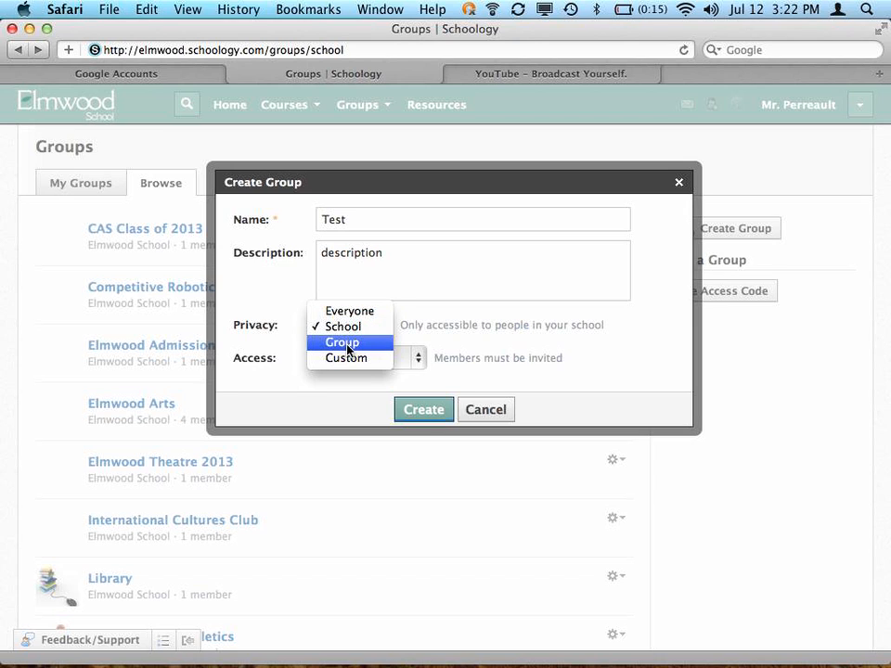
left_click(342, 342)
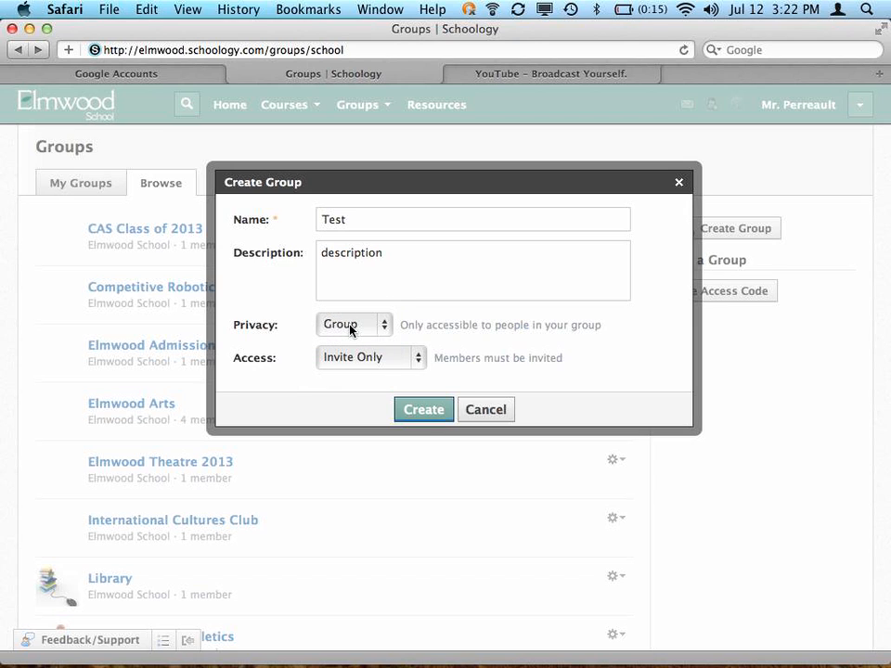
left_click(352, 325)
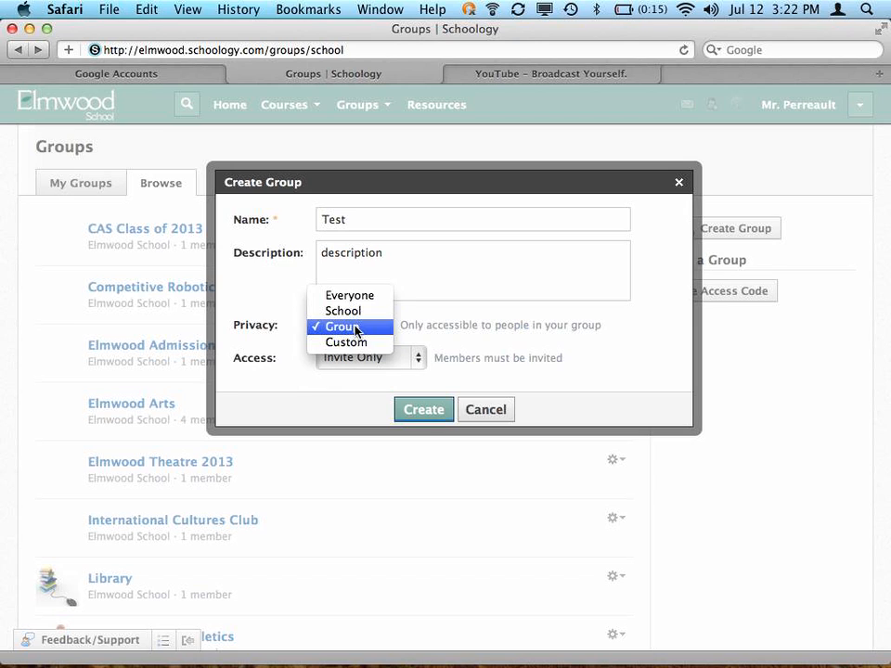
left_click(345, 342)
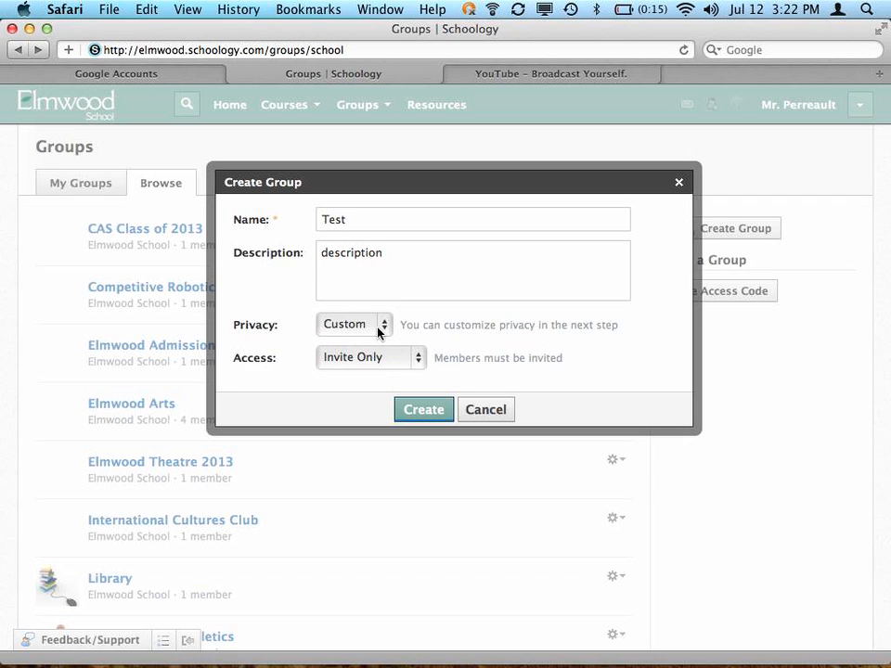
left_click(353, 324)
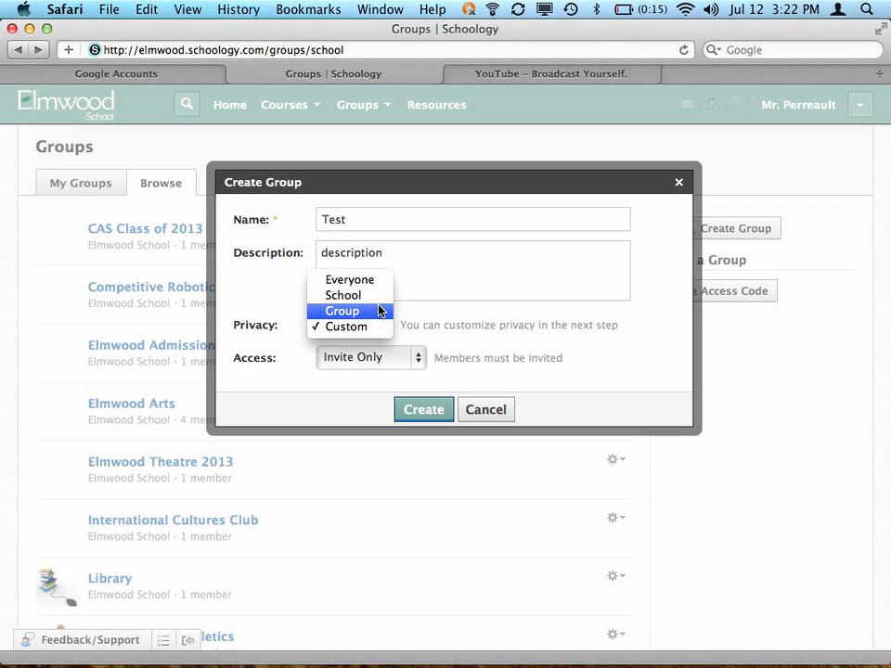
left_click(342, 295)
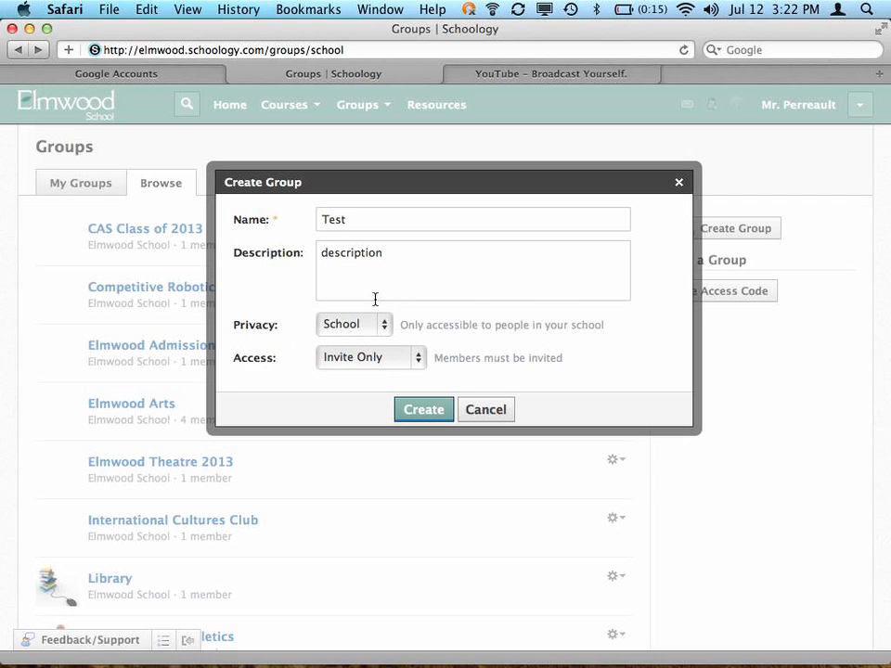
Step: Try Open and Invite Only access, then set access to Allow Requests
left_click(369, 357)
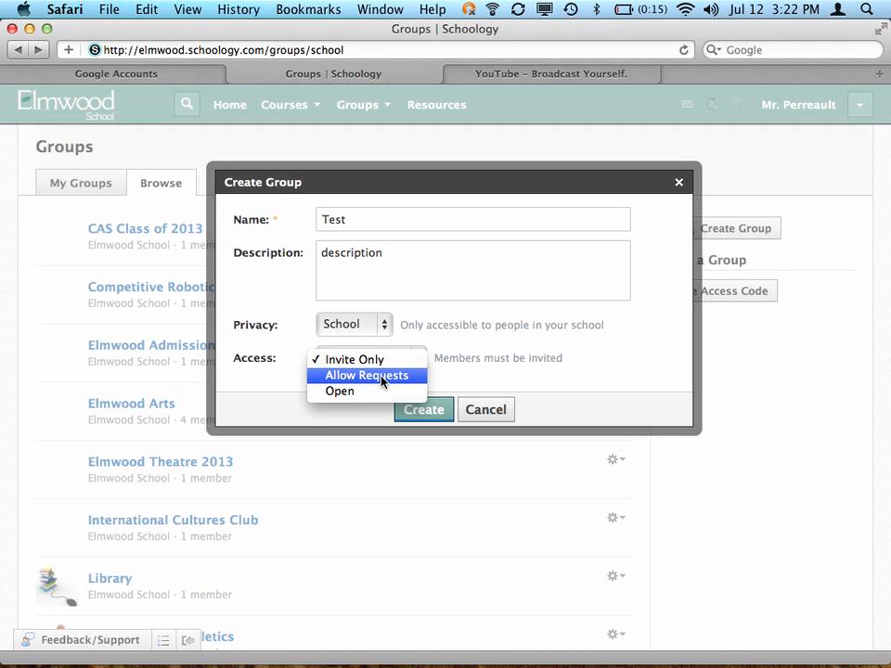
mouse_move(340, 390)
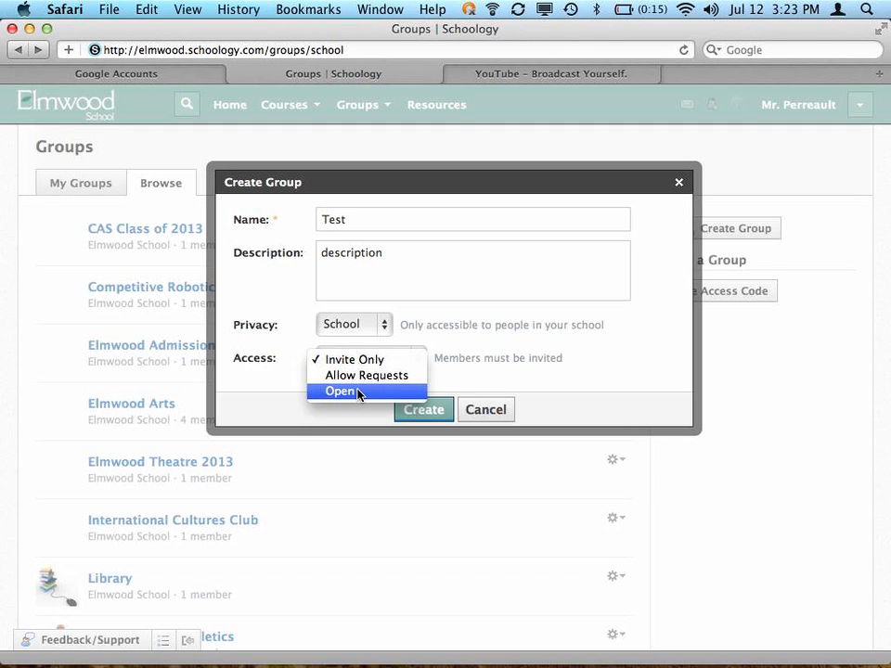
left_click(340, 391)
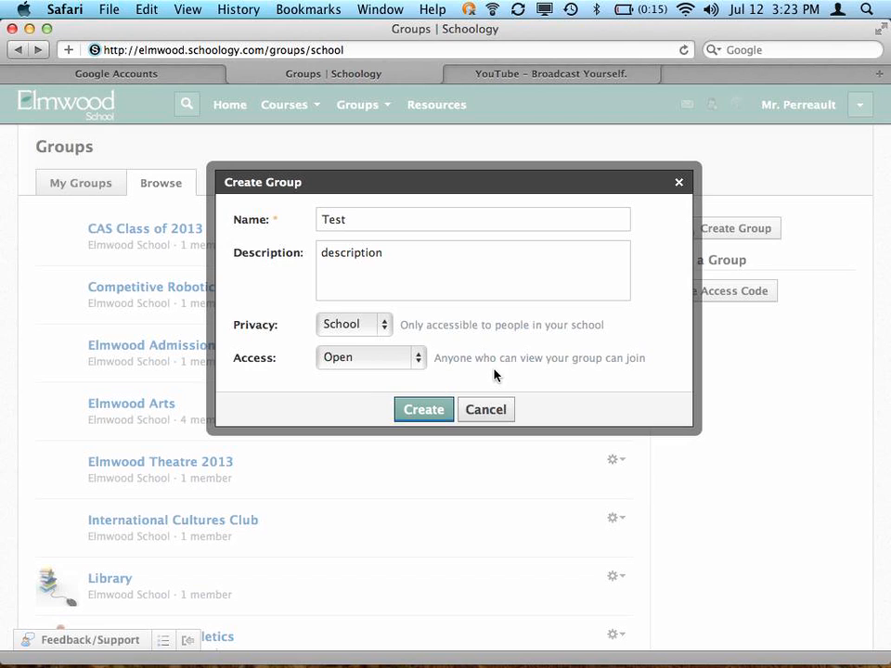
left_click(369, 357)
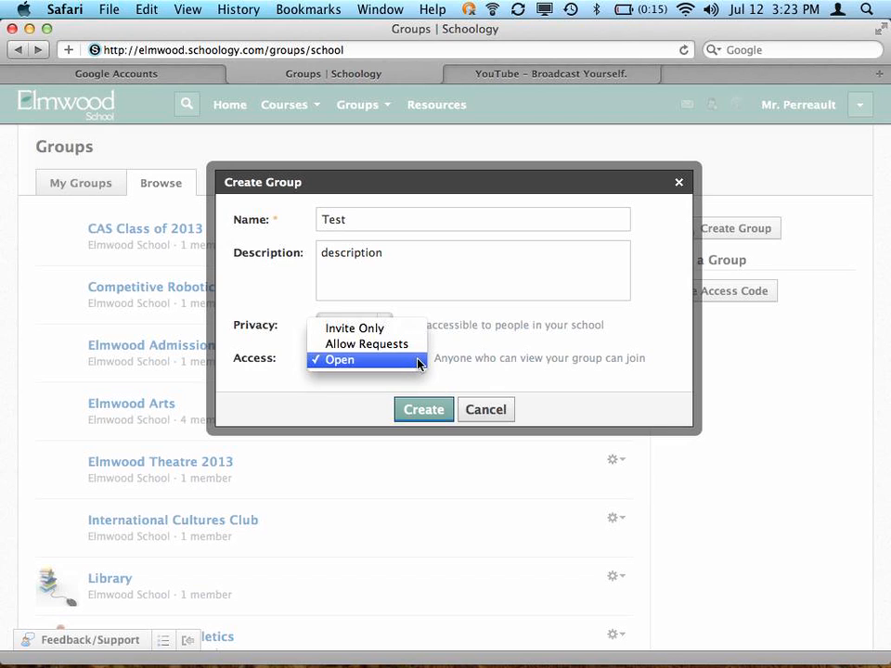
mouse_move(353, 328)
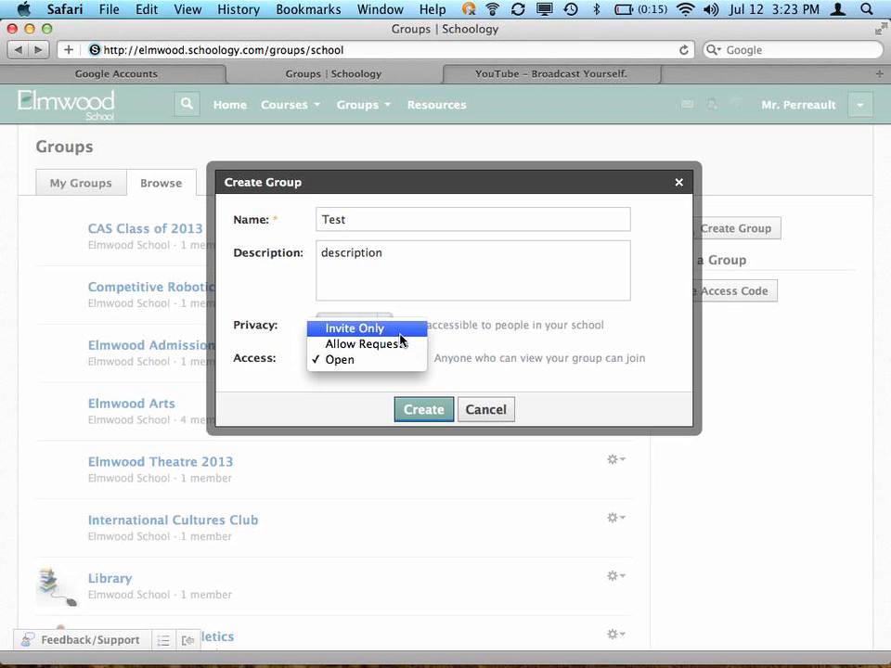
left_click(354, 328)
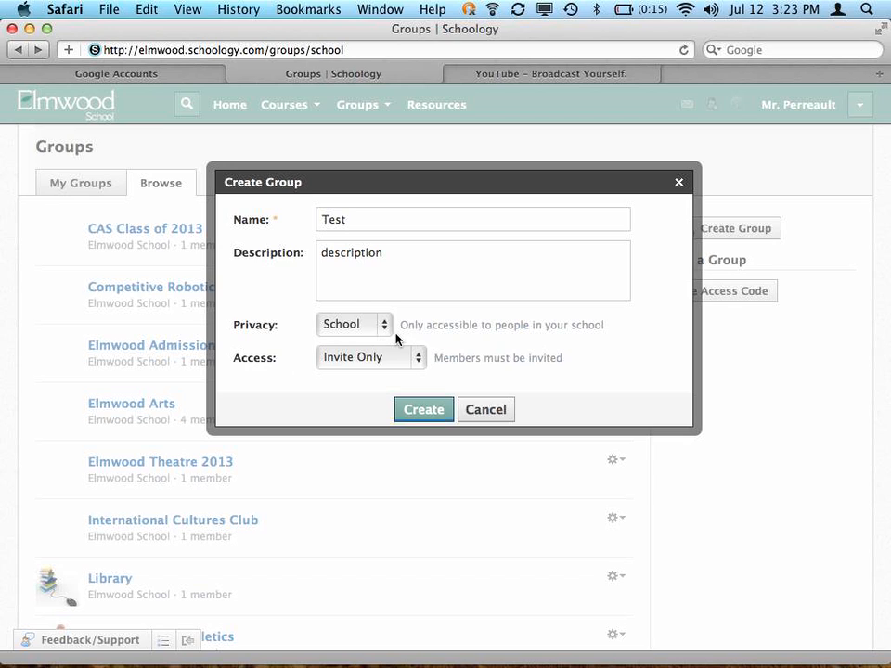
mouse_move(422, 344)
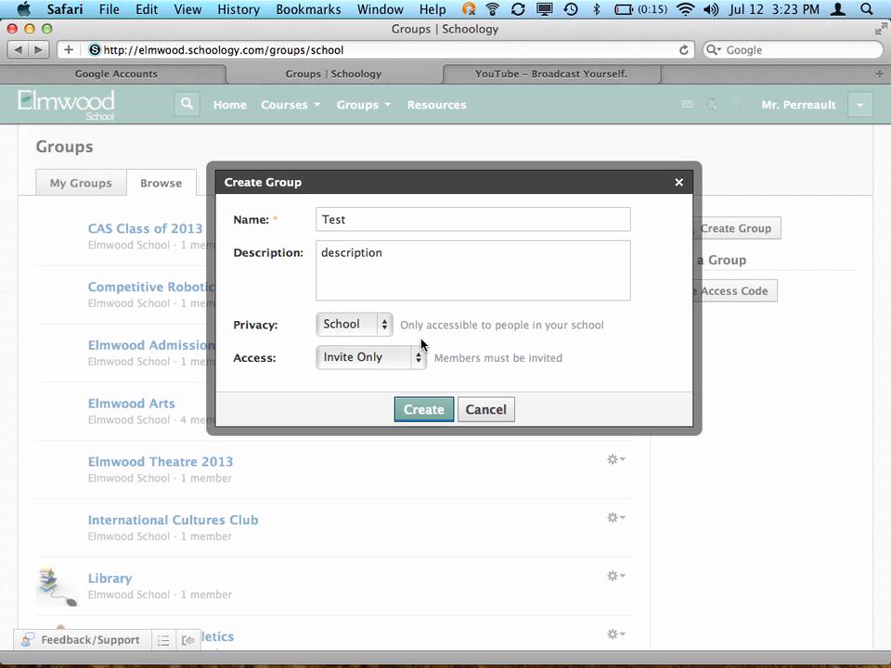
left_click(370, 357)
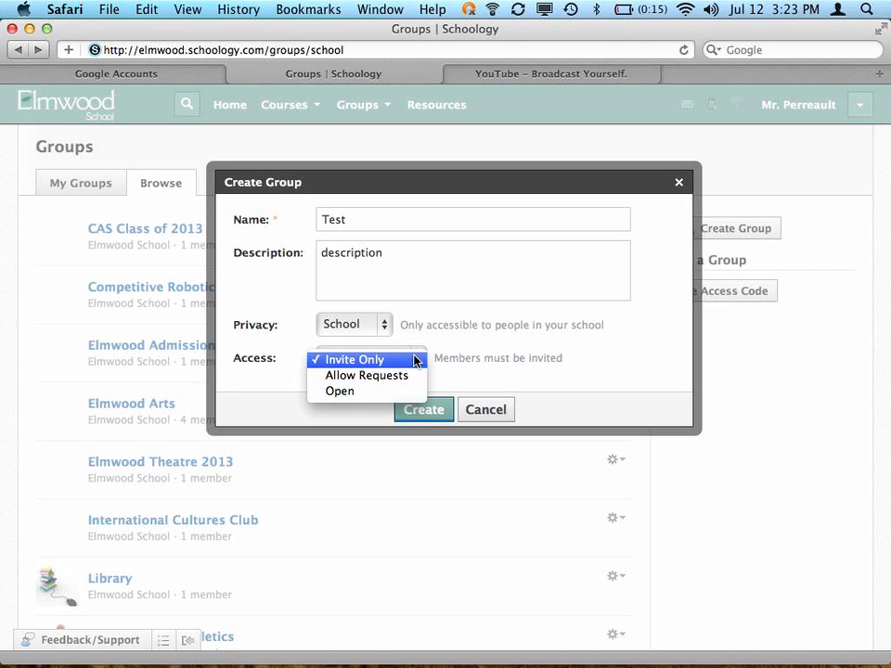
left_click(357, 359)
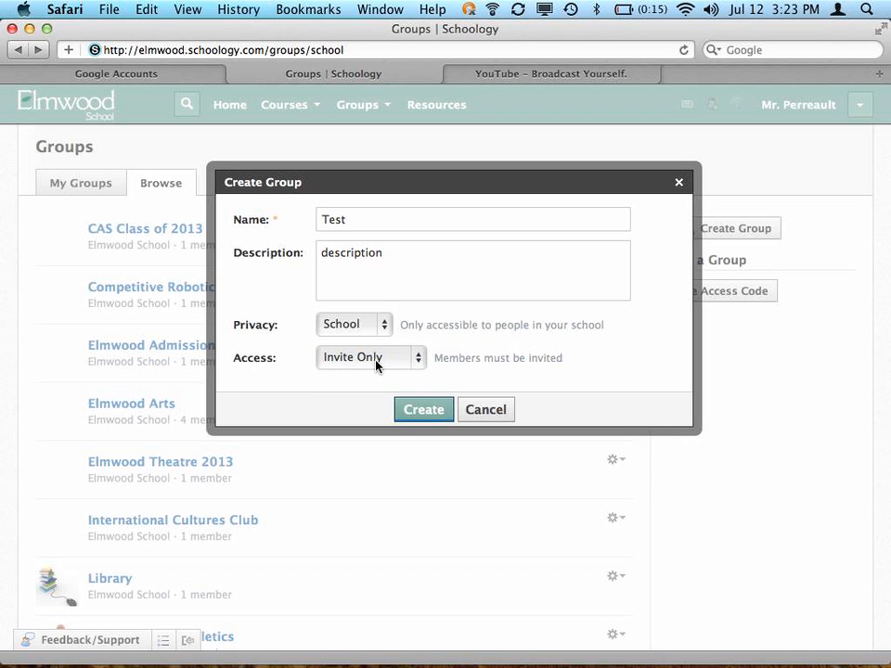
left_click(369, 357)
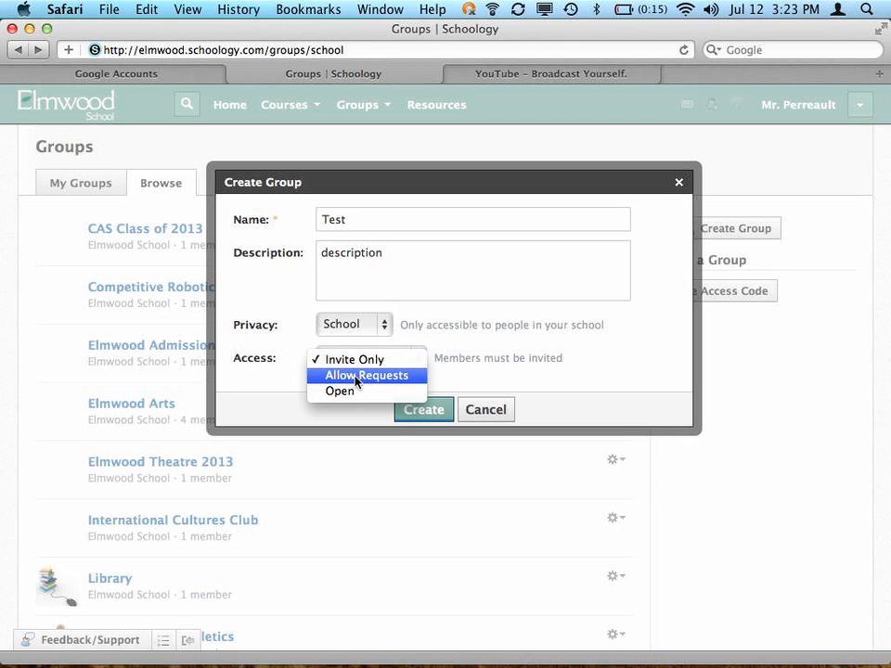
mouse_move(381, 378)
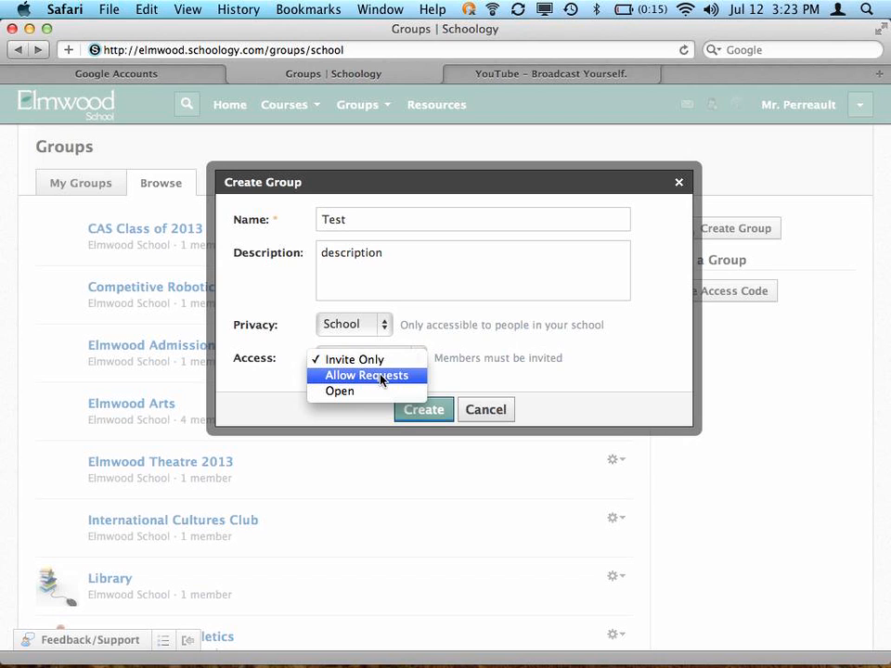
left_click(366, 375)
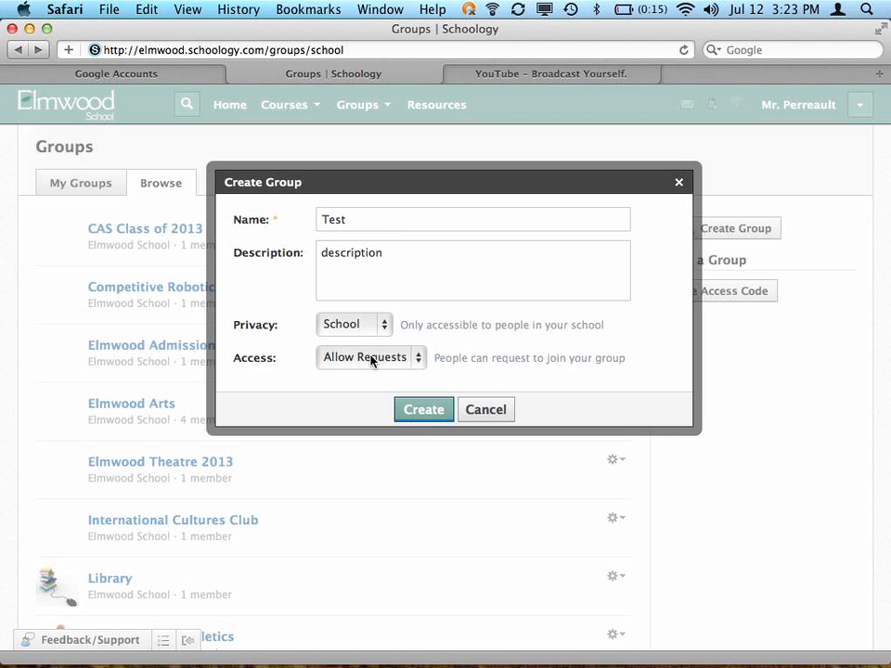
Step: Create the Test group with School privacy and Allow Requests access
left_click(423, 409)
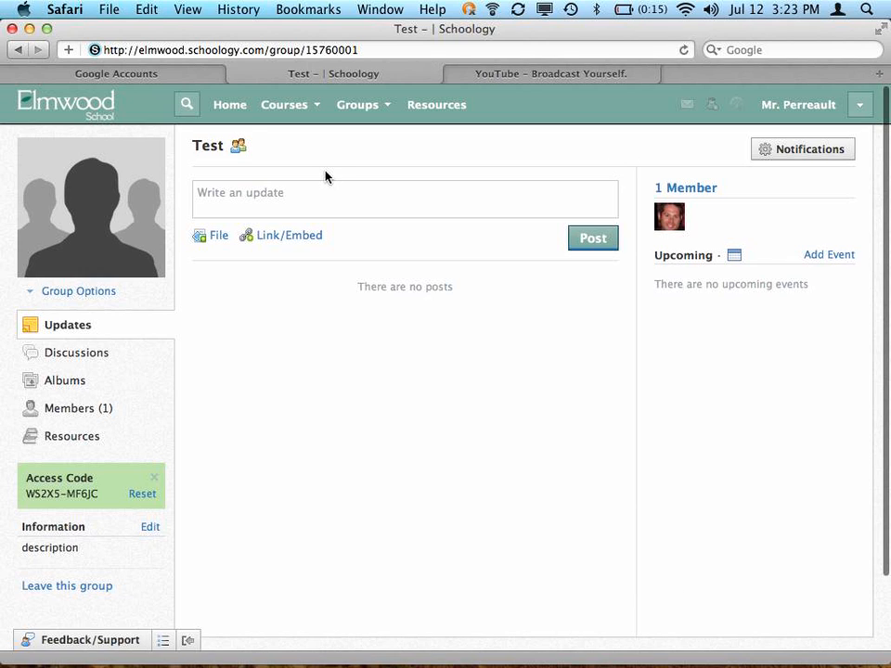
mouse_move(270, 167)
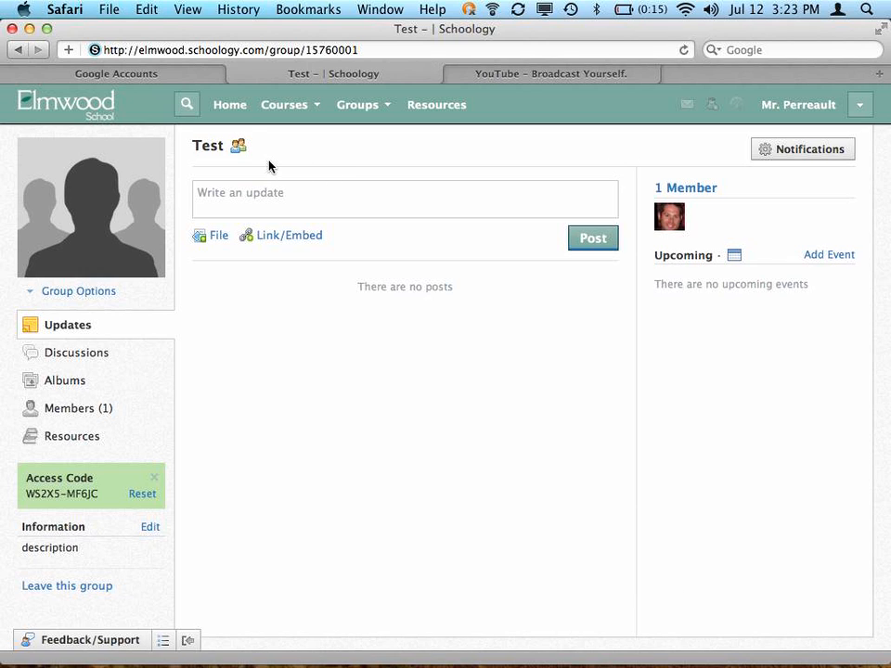
mouse_move(100, 223)
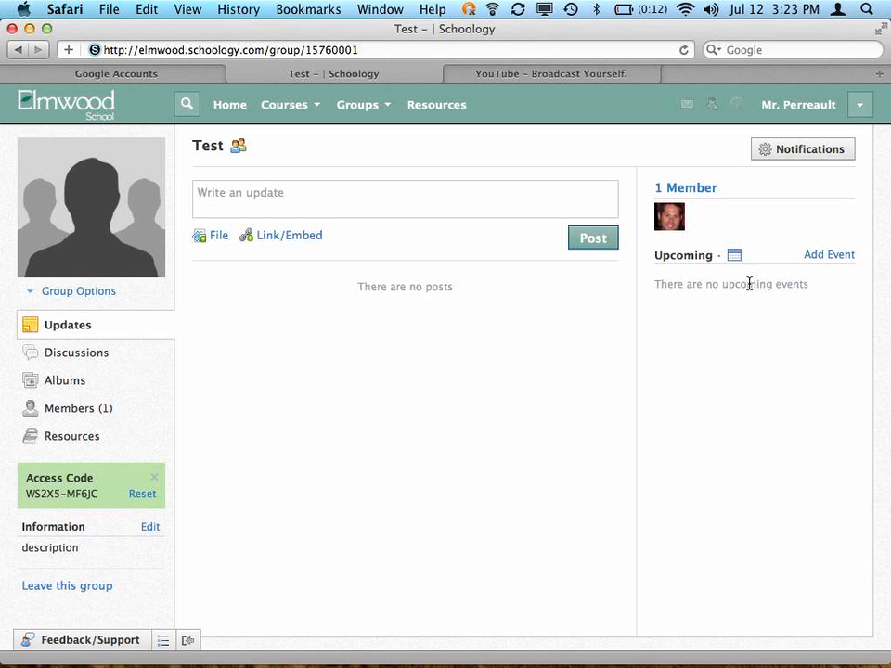
mouse_move(804, 374)
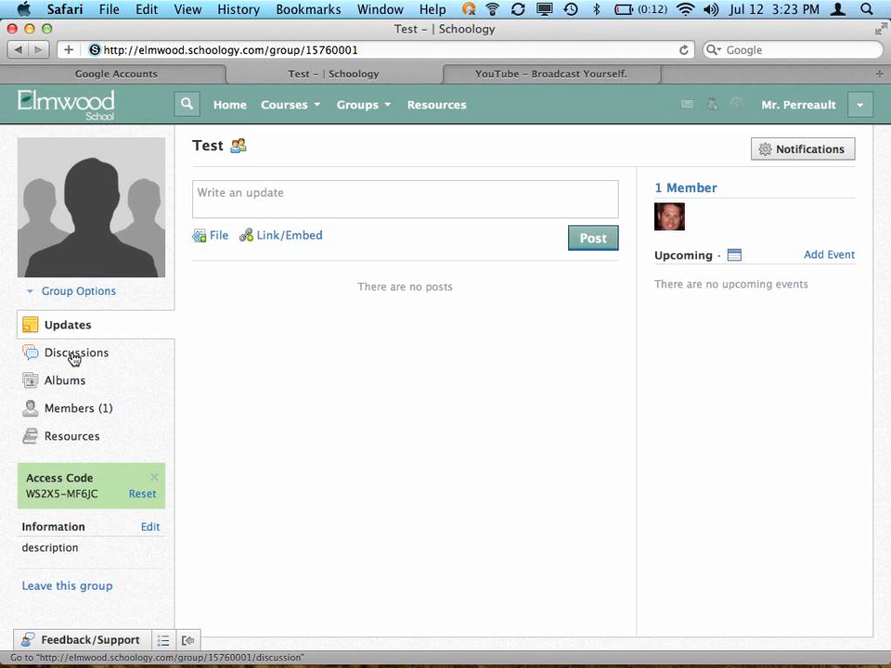
Step: Visit the Test group's Discussions, Albums, Members and Resources sections
left_click(77, 353)
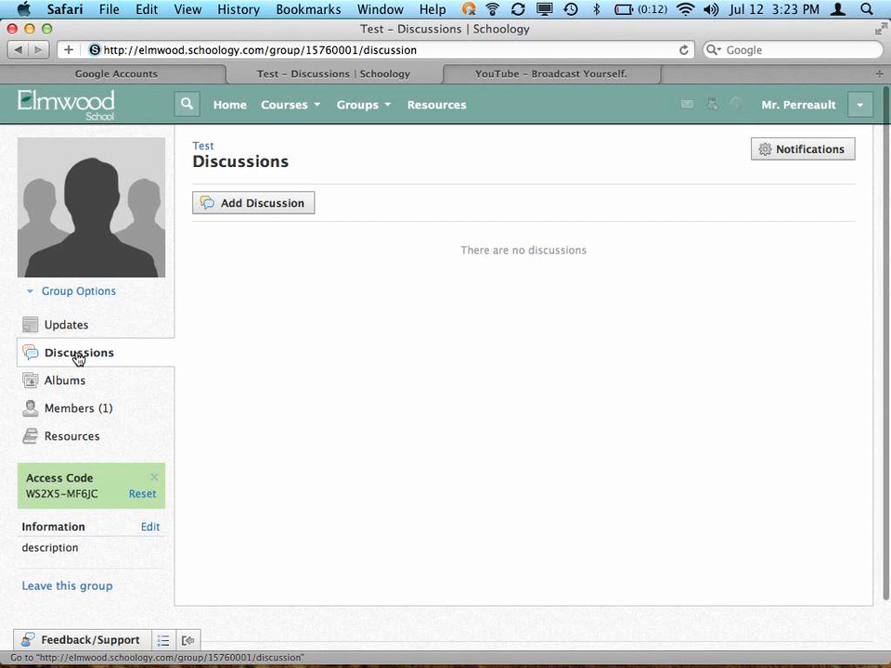
left_click(64, 381)
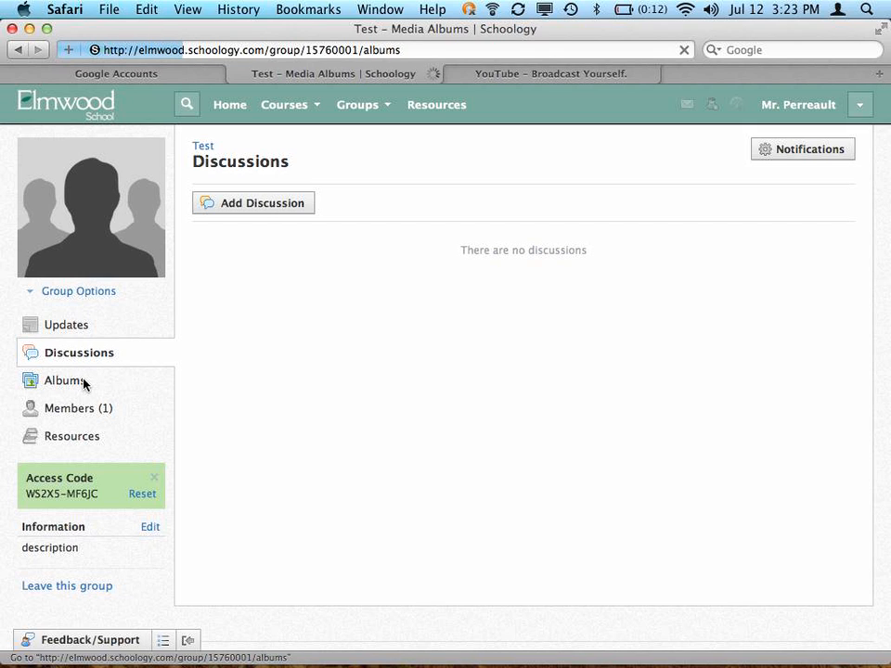
left_click(65, 380)
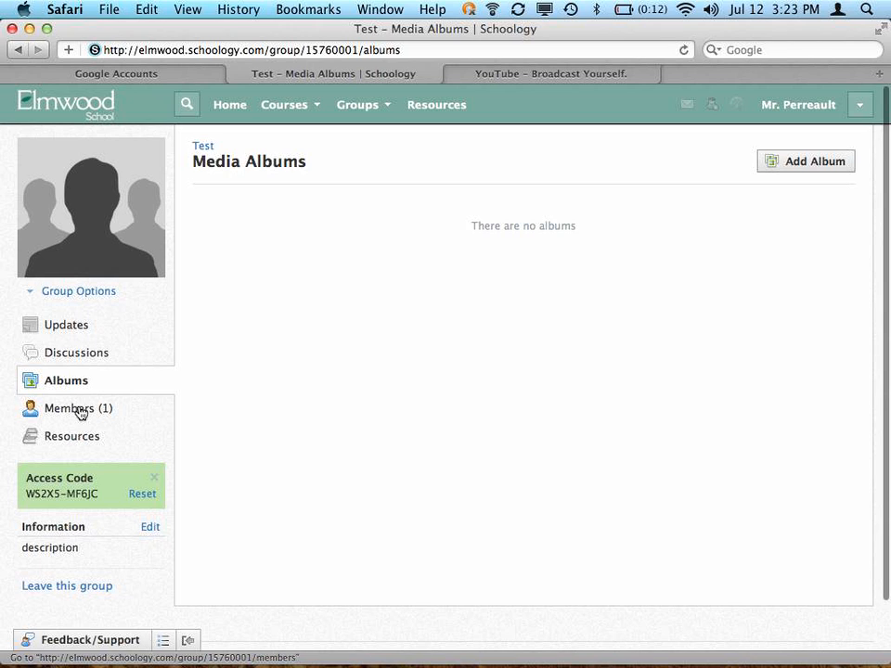
left_click(79, 408)
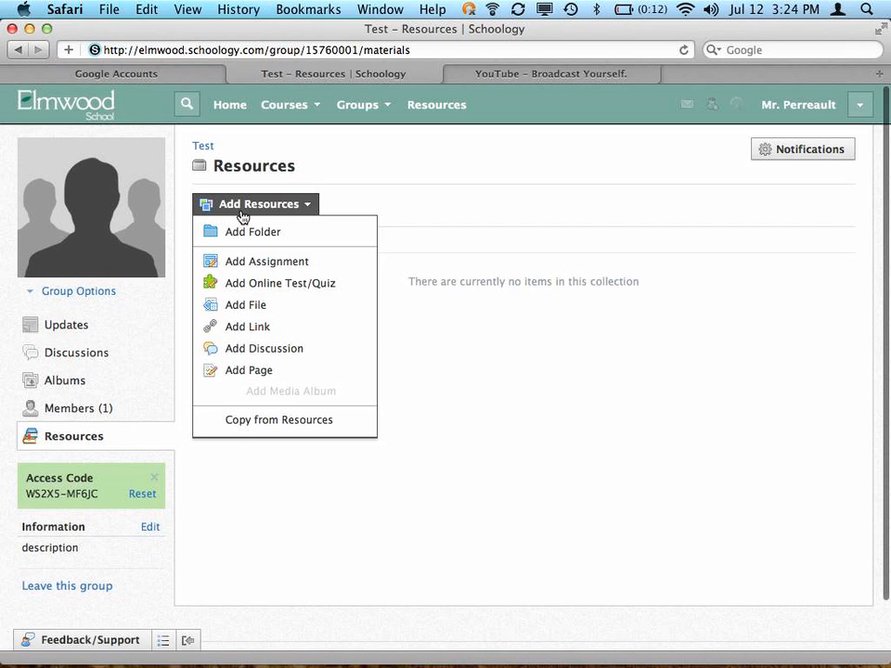
mouse_move(245, 305)
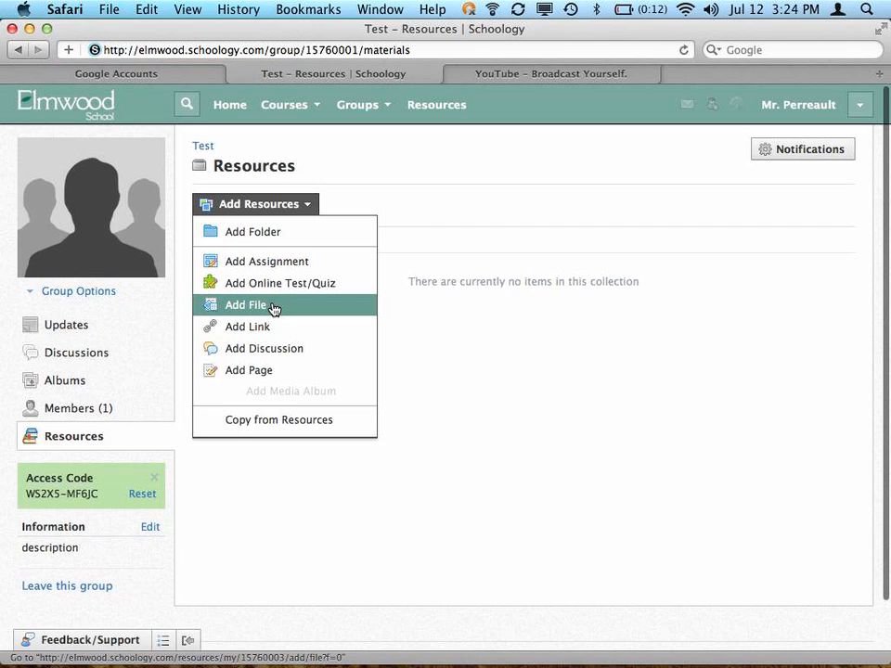
mouse_move(264, 371)
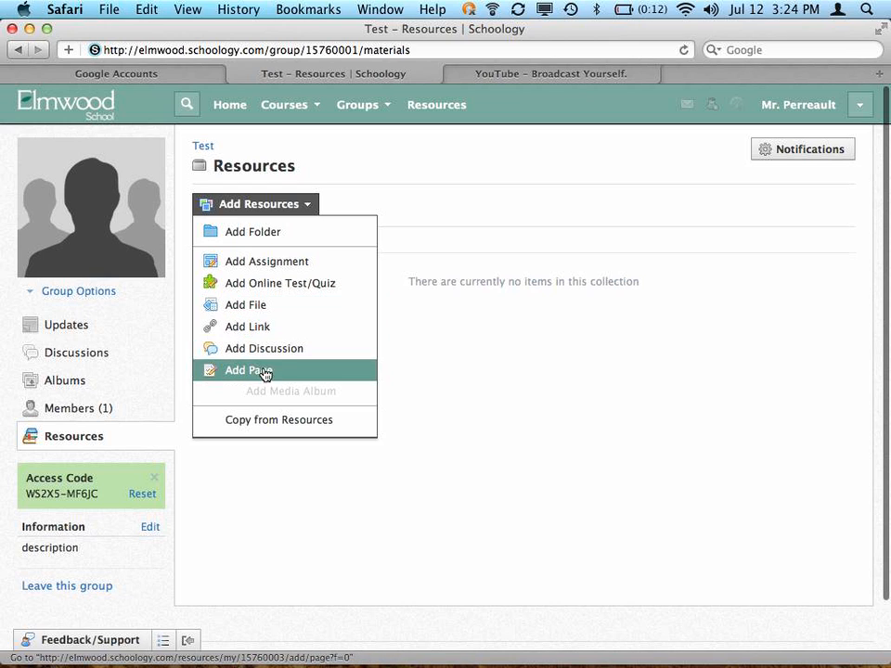
mouse_move(266, 261)
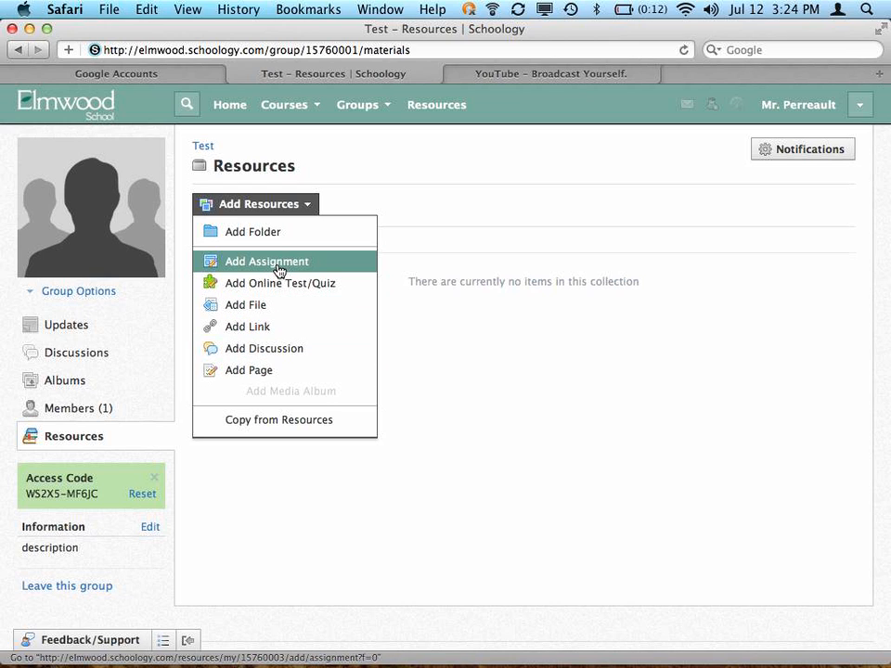
mouse_move(253, 231)
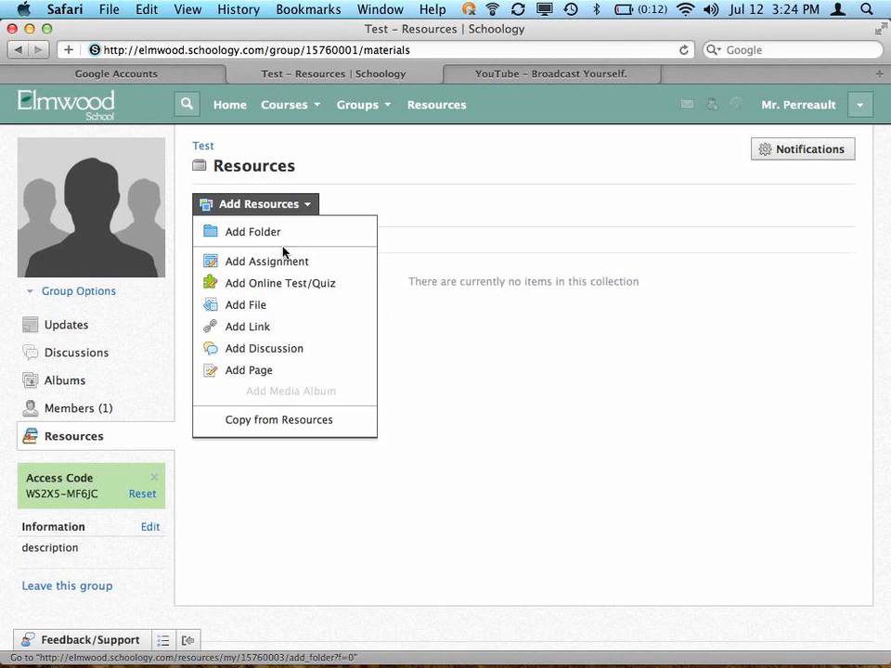
mouse_move(266, 260)
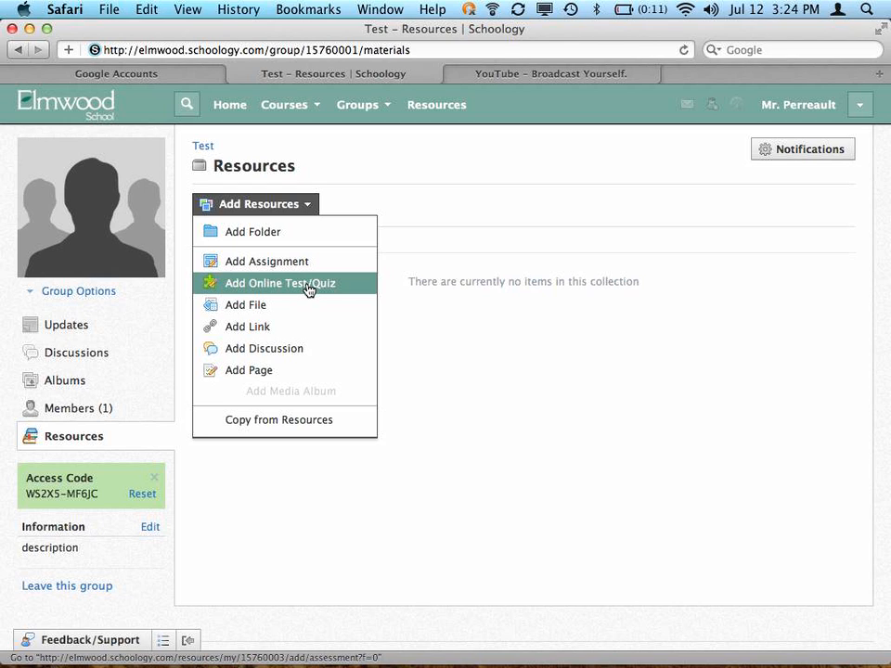
mouse_move(296, 289)
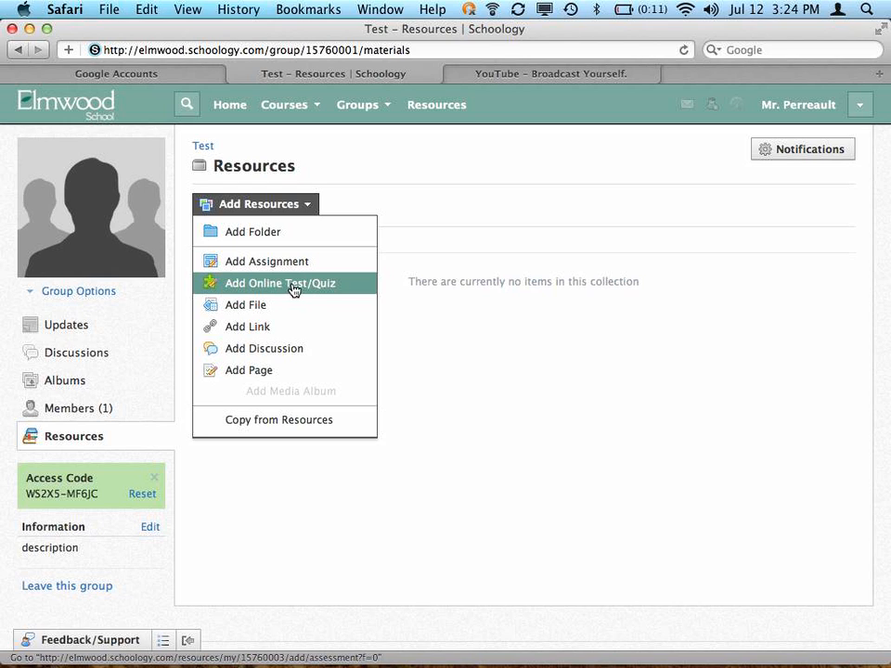
mouse_move(281, 285)
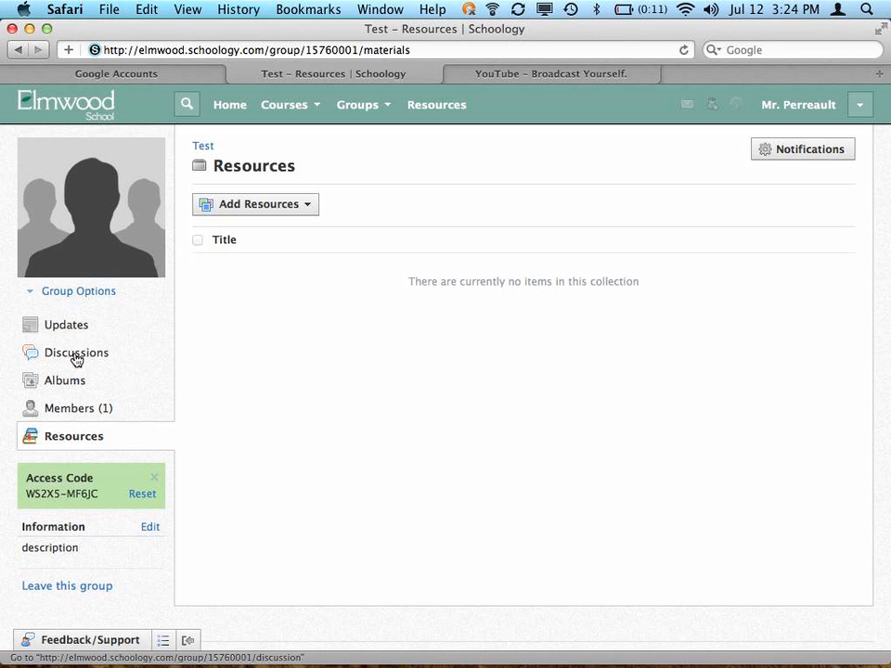
Step: Open the group's Discussions, start a new discussion, then cancel it
left_click(77, 352)
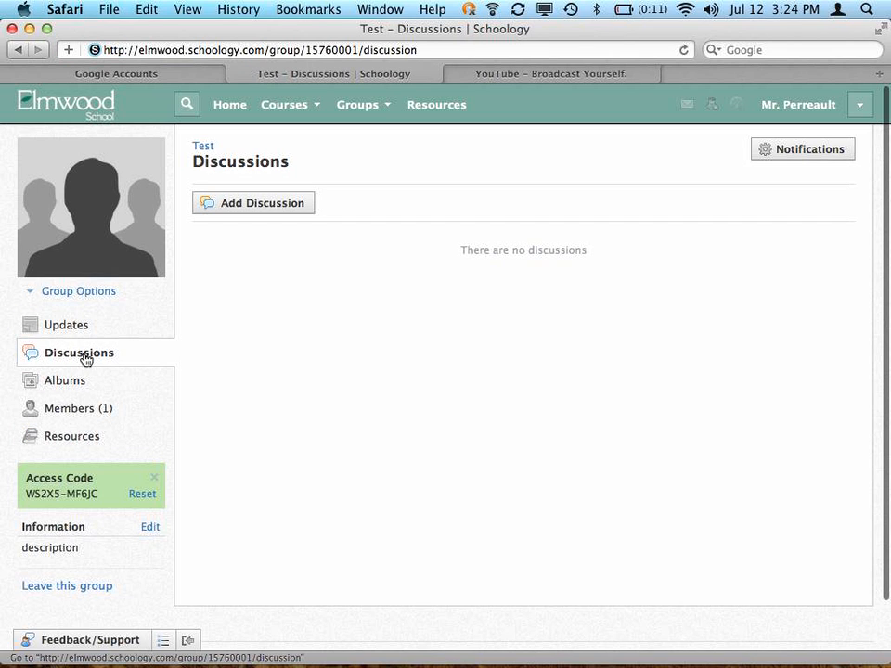
mouse_move(260, 244)
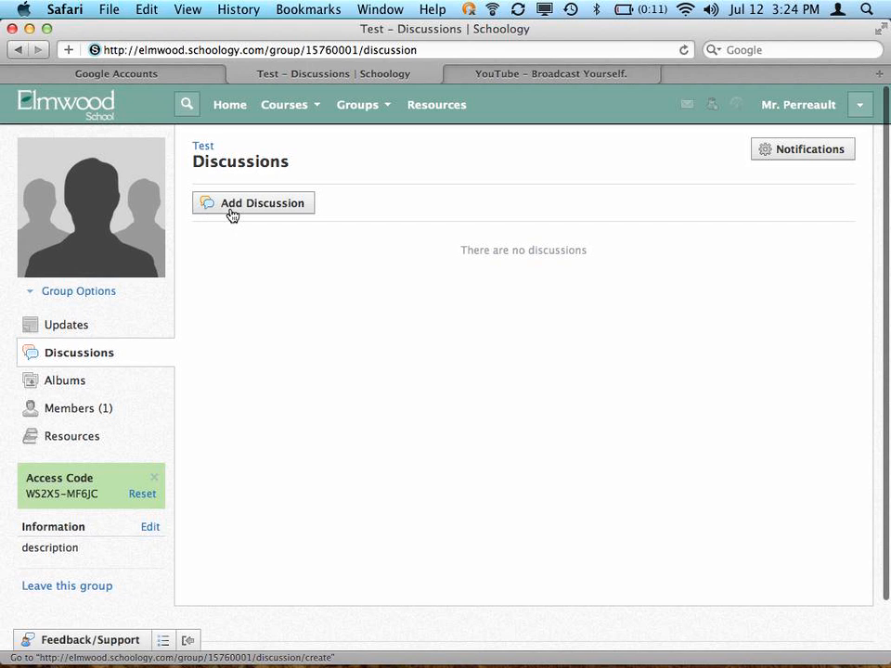
left_click(252, 202)
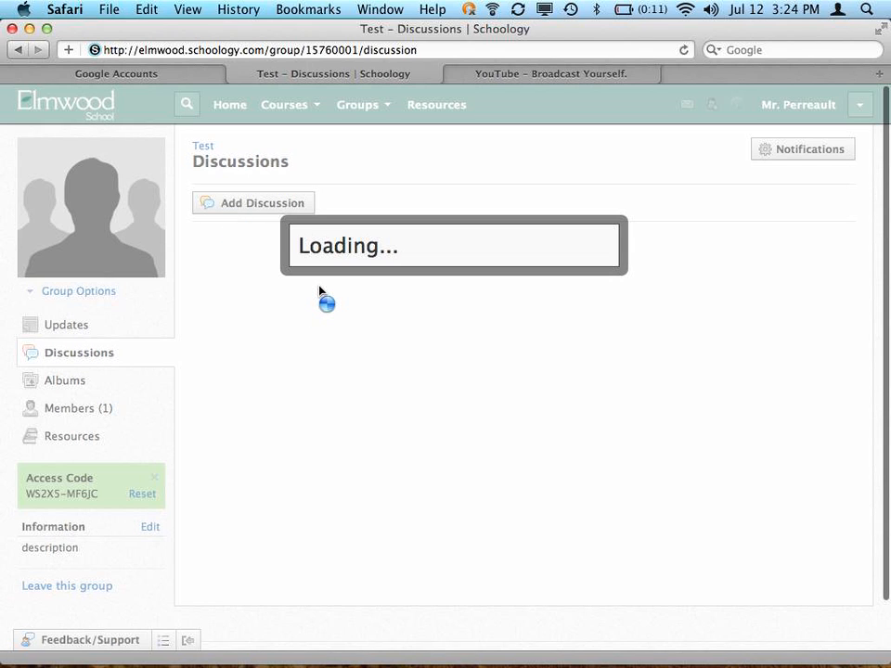
left_click(253, 203)
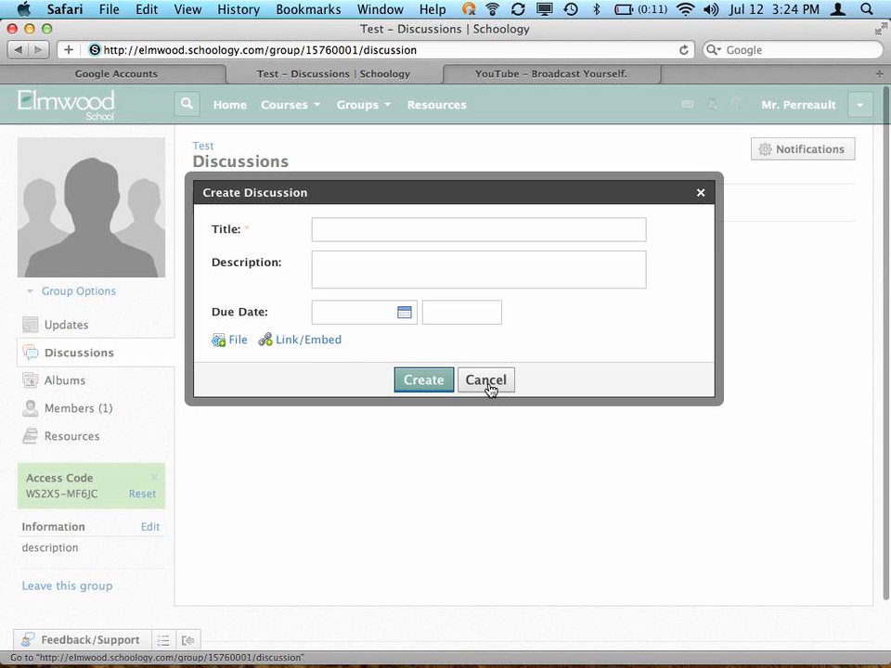
left_click(485, 380)
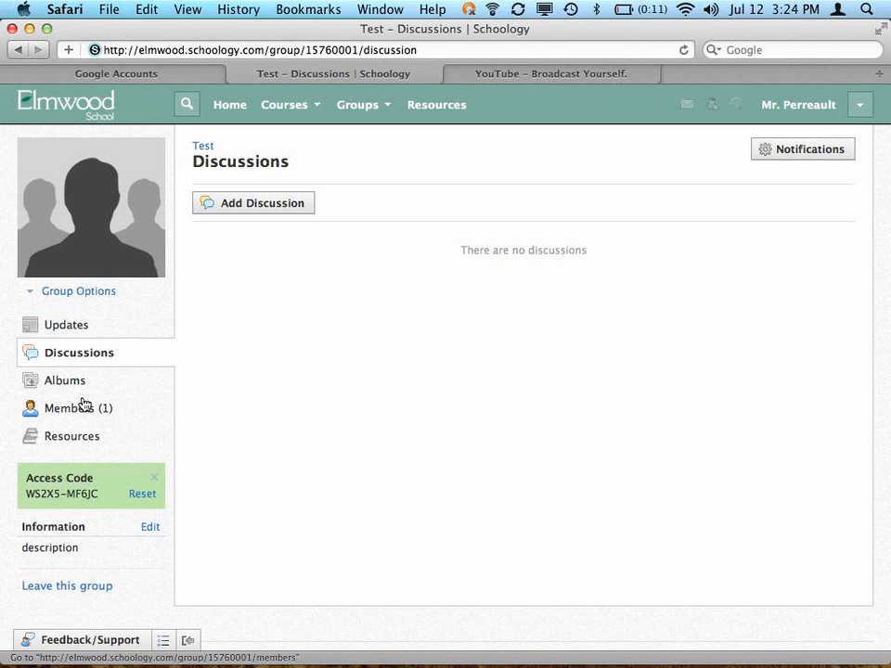
mouse_move(103, 321)
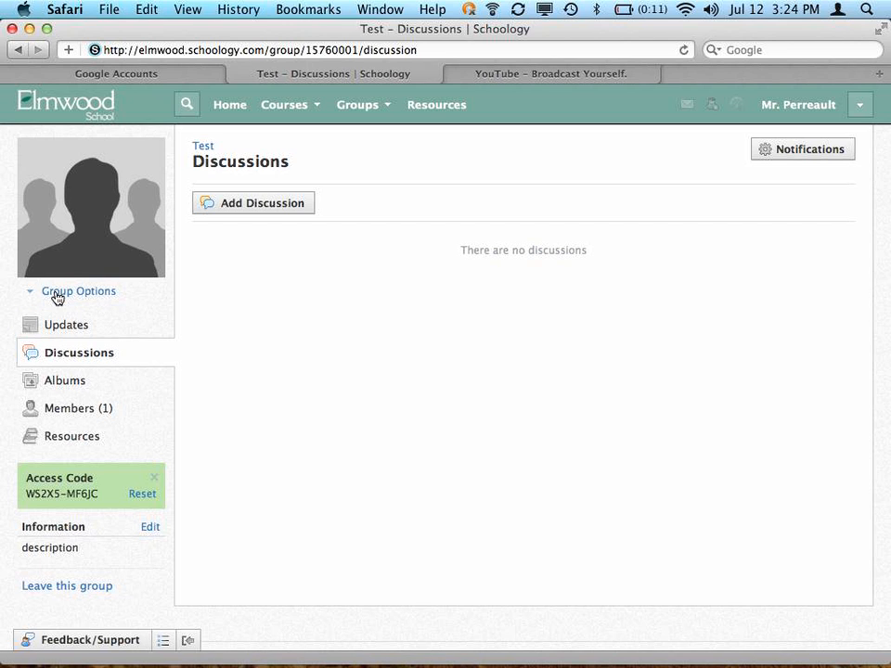
Step: Open Edit Group from Group Options and browse the Category list without choosing
left_click(79, 291)
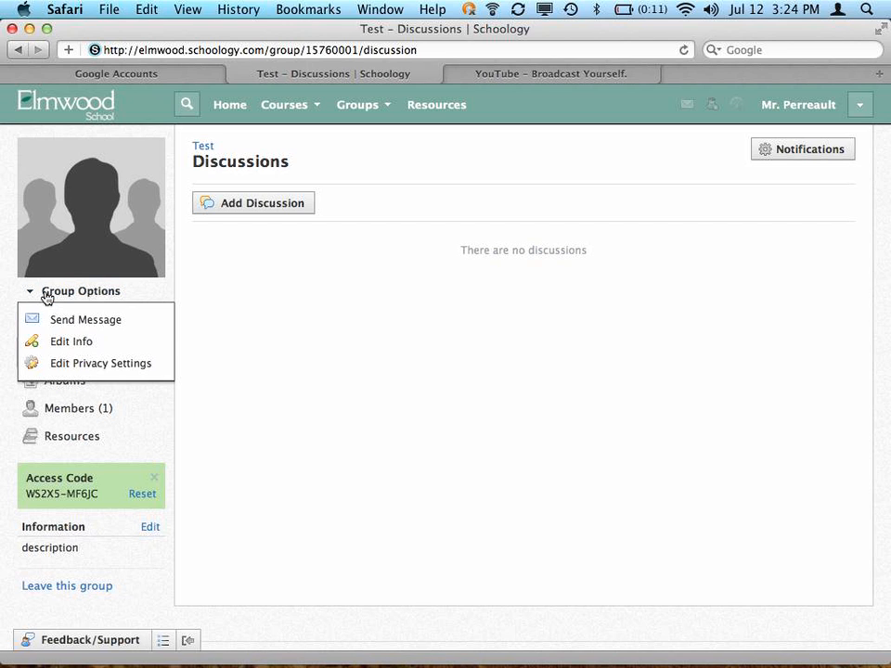
left_click(70, 341)
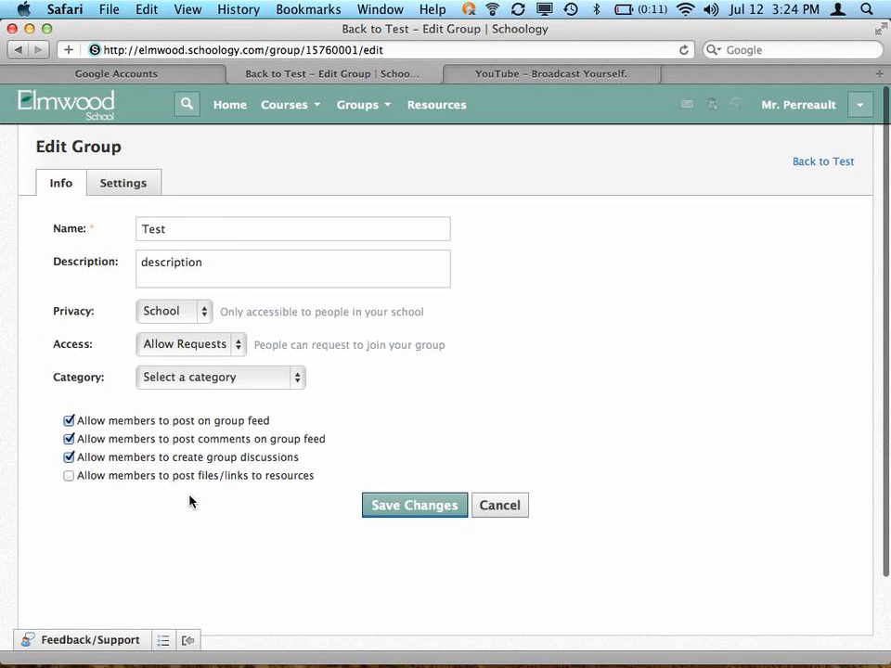
mouse_move(141, 441)
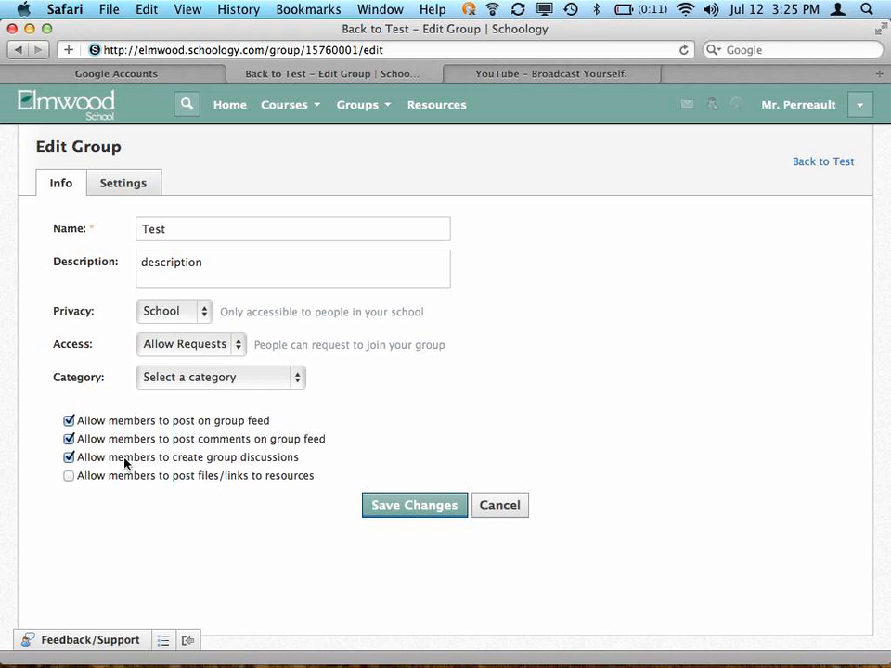
mouse_move(106, 453)
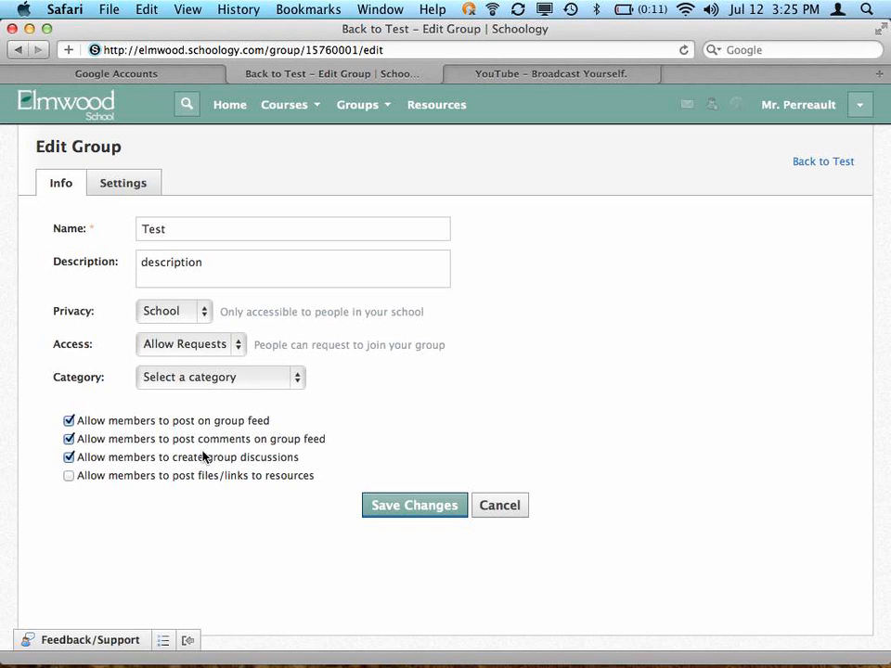
left_click(220, 377)
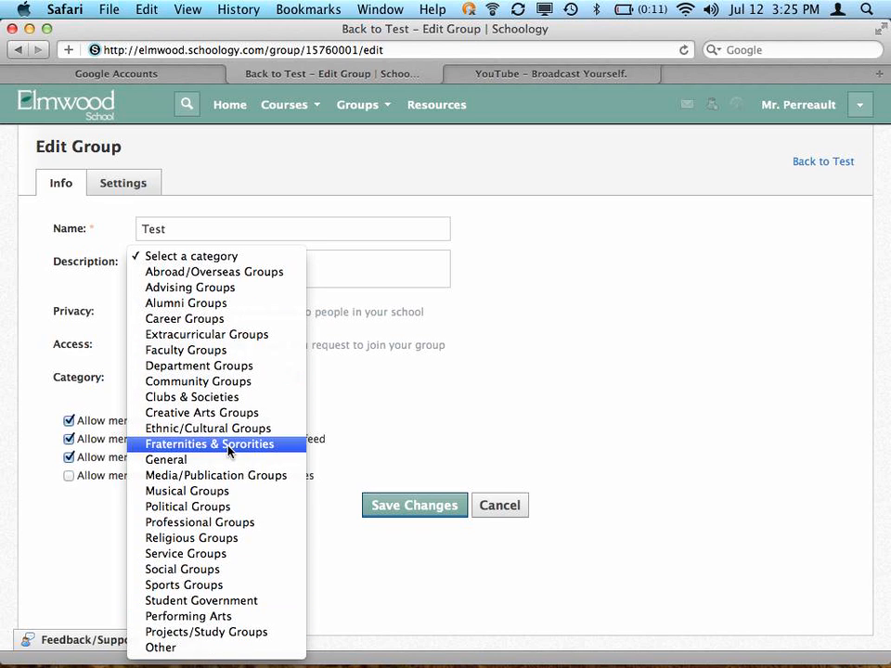
mouse_move(186, 304)
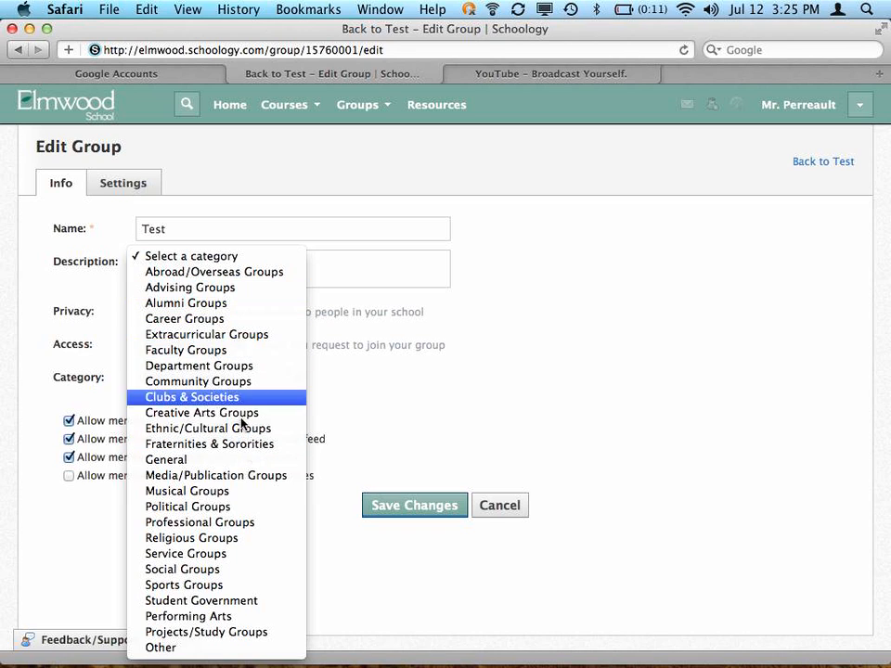
mouse_move(242, 585)
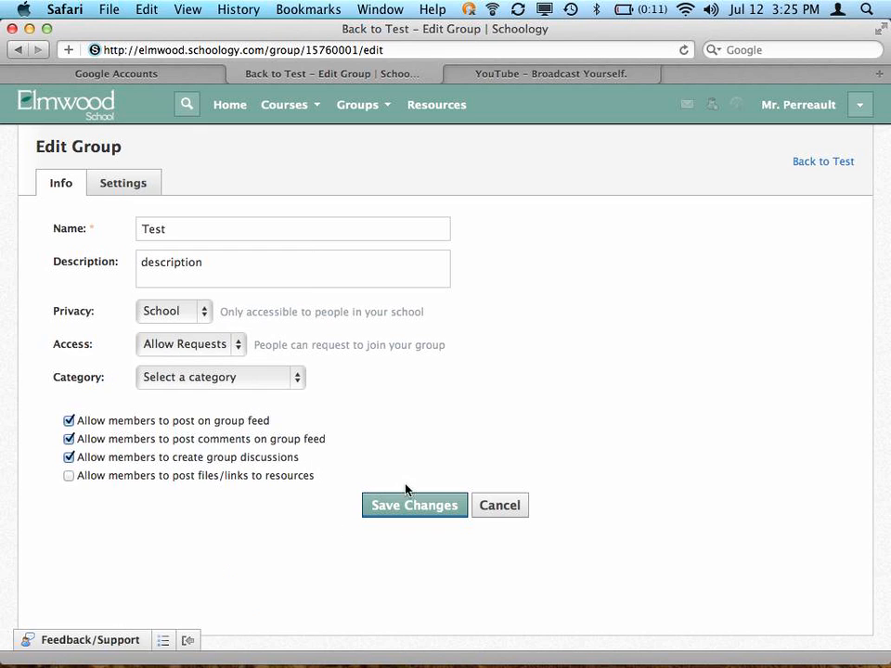
Step: Make Updates, Calendar, Materials, Roster and Discussion Board group-only, keep the profile School-wide, and save
left_click(123, 183)
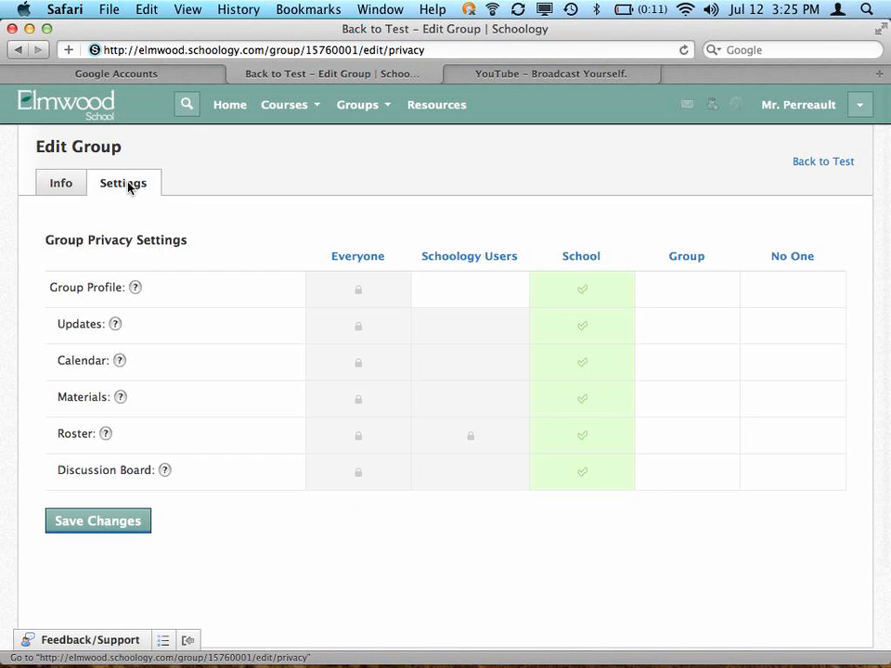
left_click(687, 289)
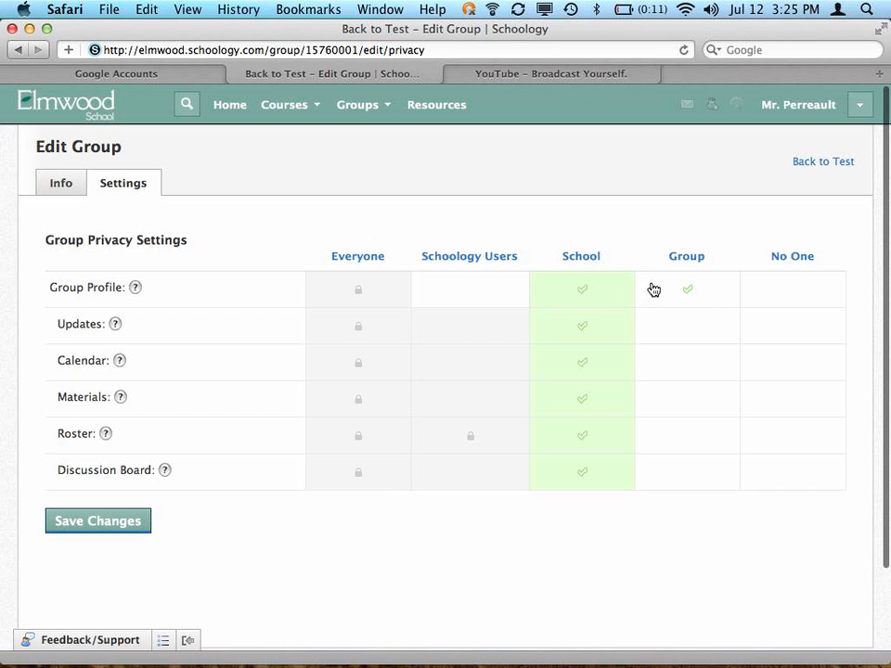
left_click(688, 324)
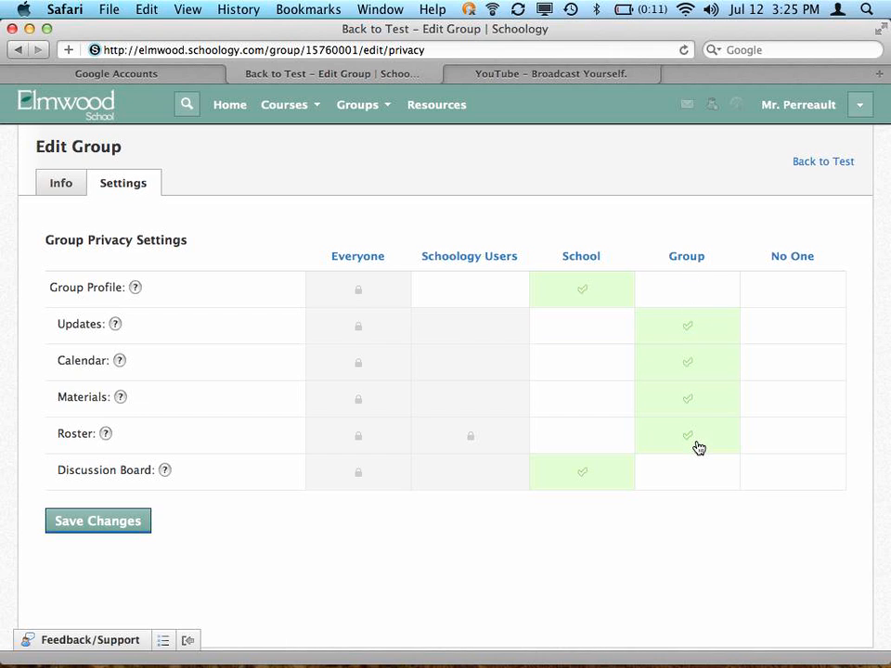
left_click(687, 472)
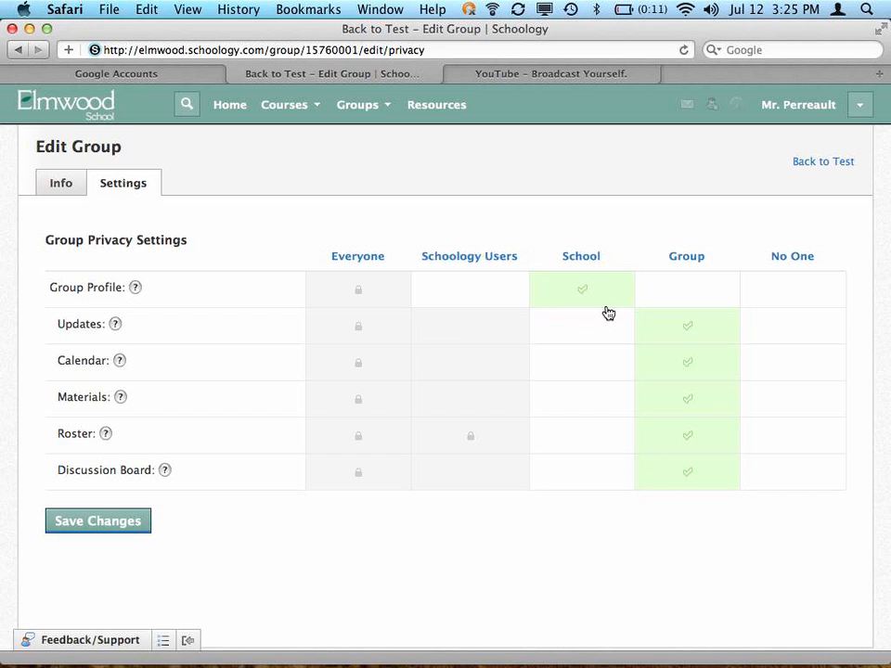
mouse_move(599, 292)
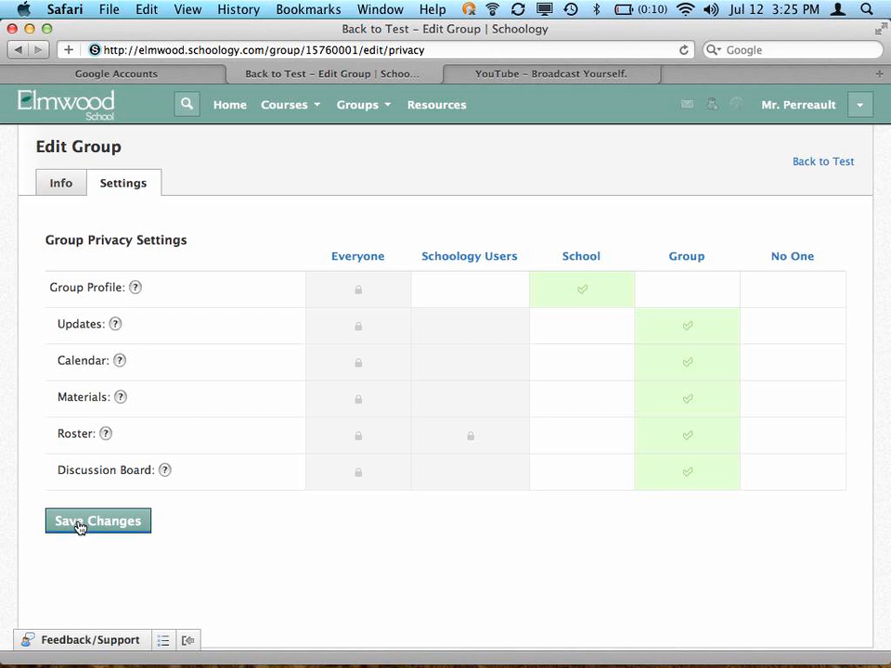
left_click(98, 520)
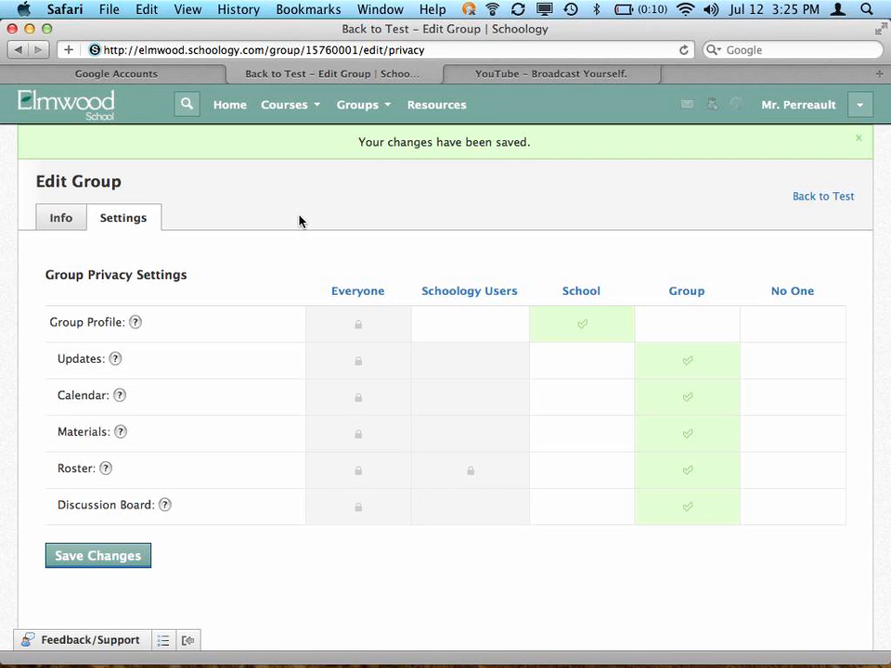
mouse_move(355, 150)
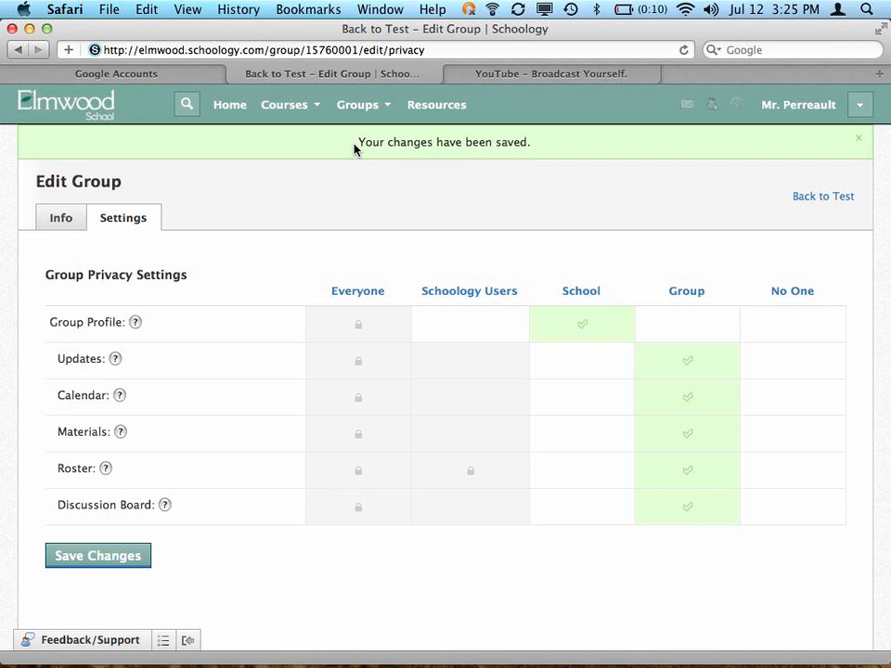
mouse_move(377, 181)
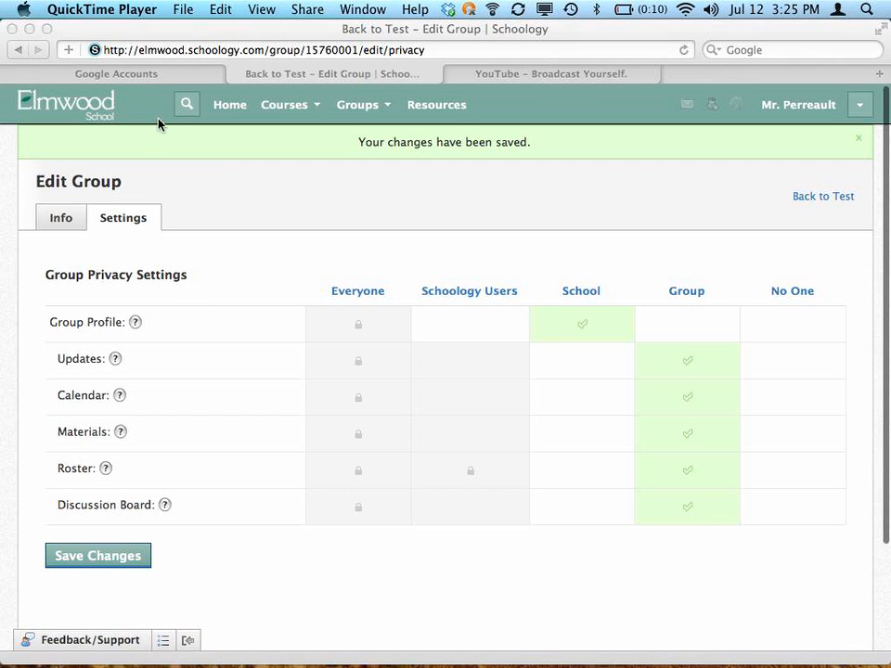
mouse_move(173, 108)
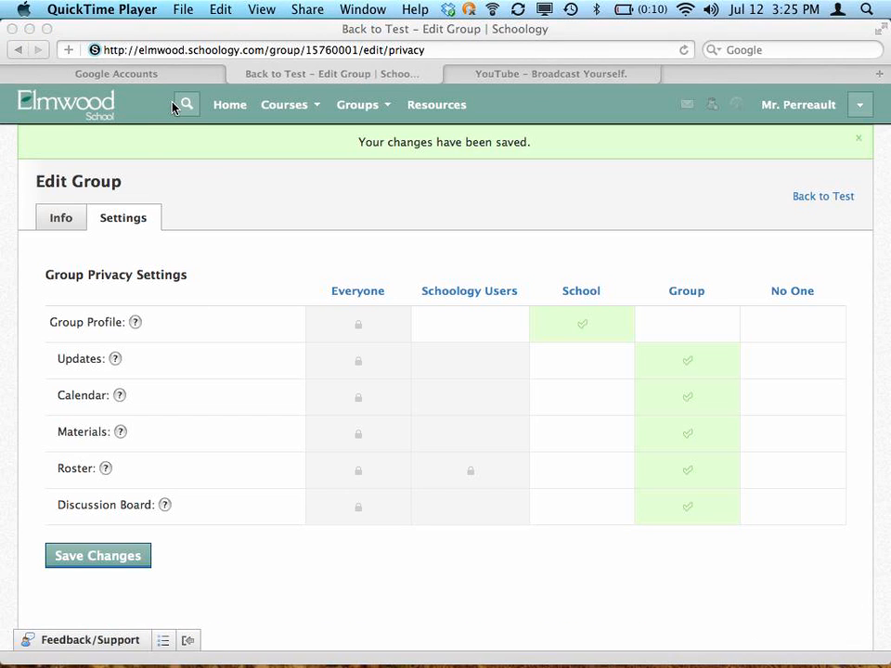